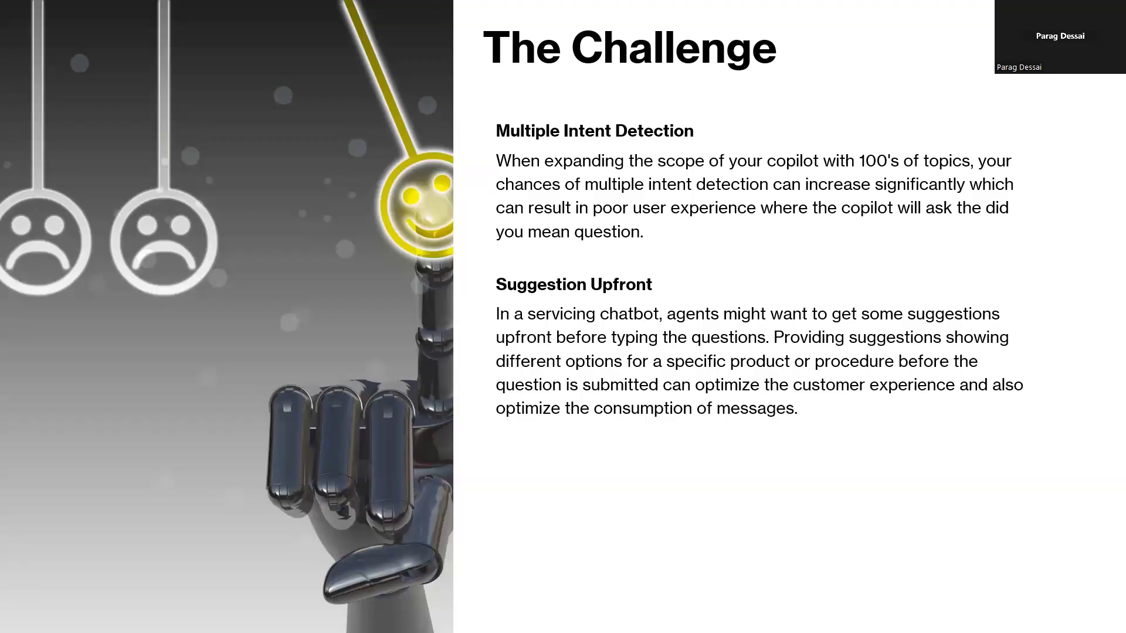
Advance past The Challenge slide toward the beach-photo custom canvas demo page.
key("Right")
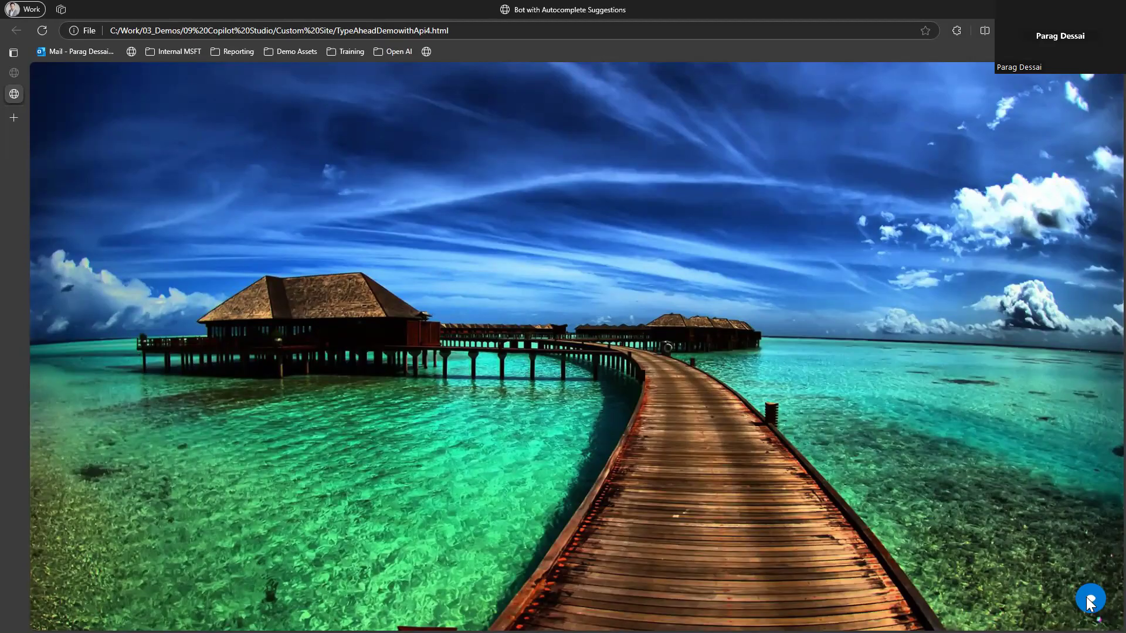
Launch the web chat over the beach photo and focus its message box to say hi.
left_click(1090, 598)
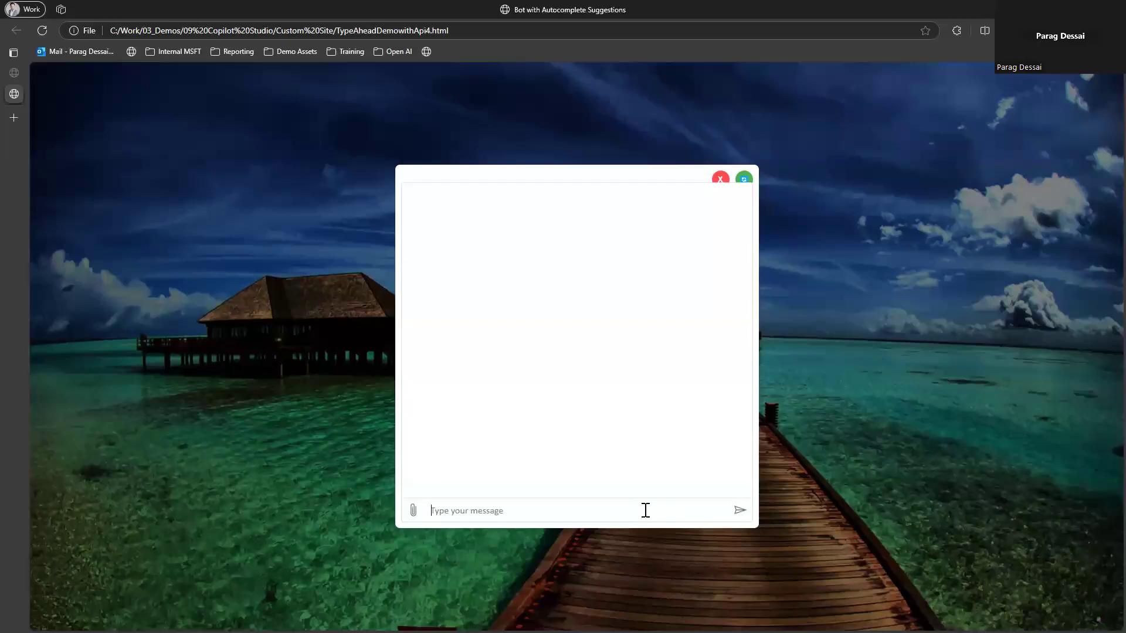
left_click(741, 511)
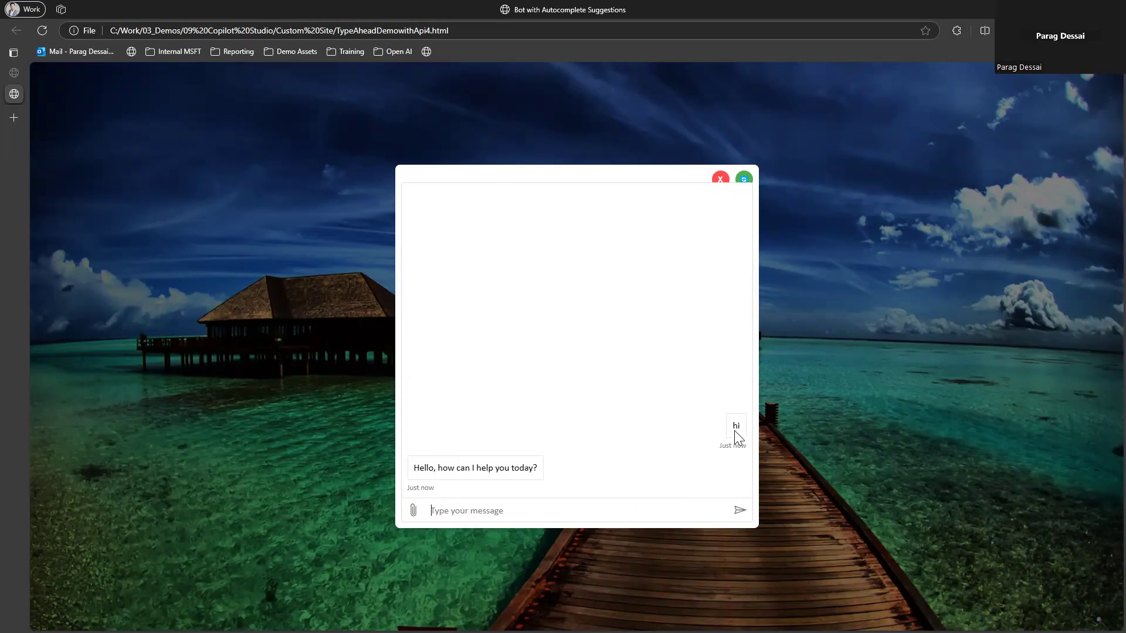
mouse_move(642, 369)
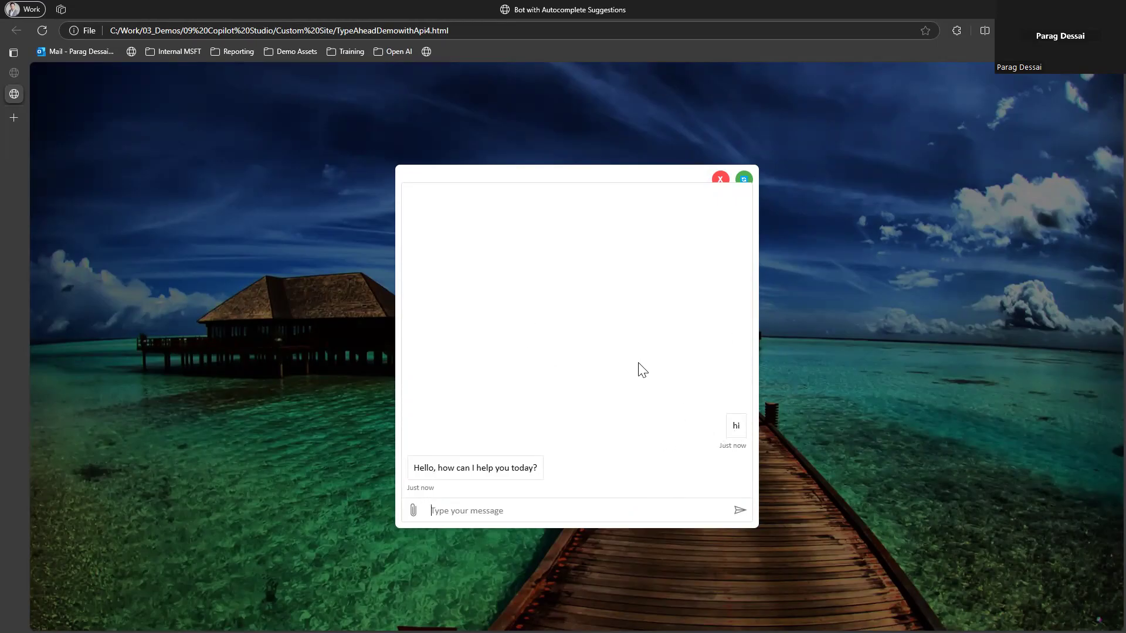
mouse_move(646, 371)
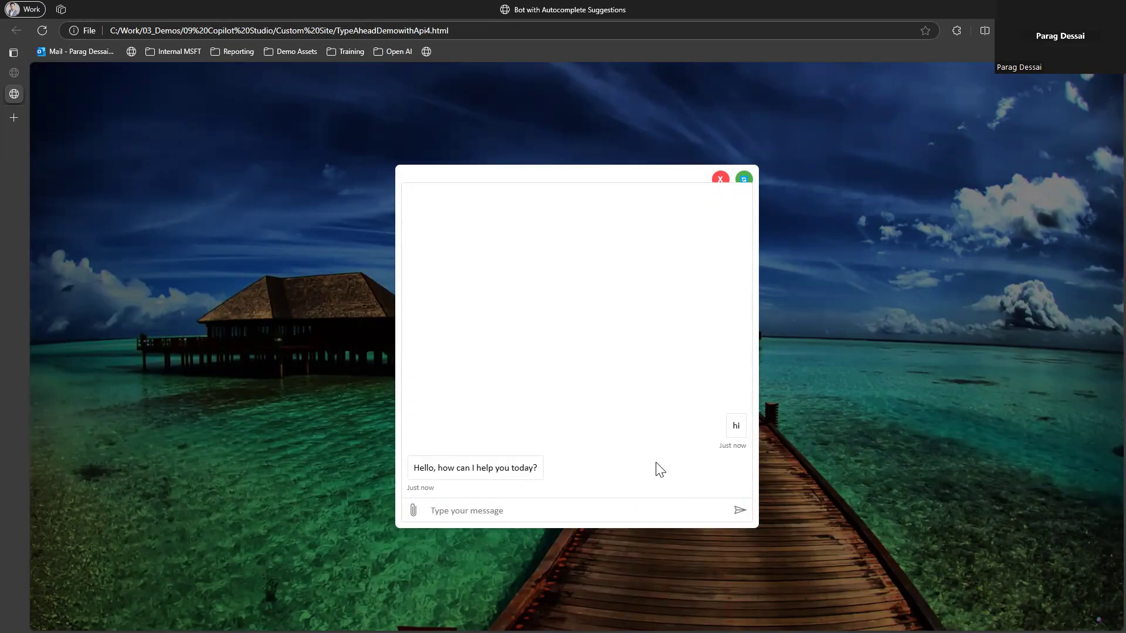
mouse_move(740, 443)
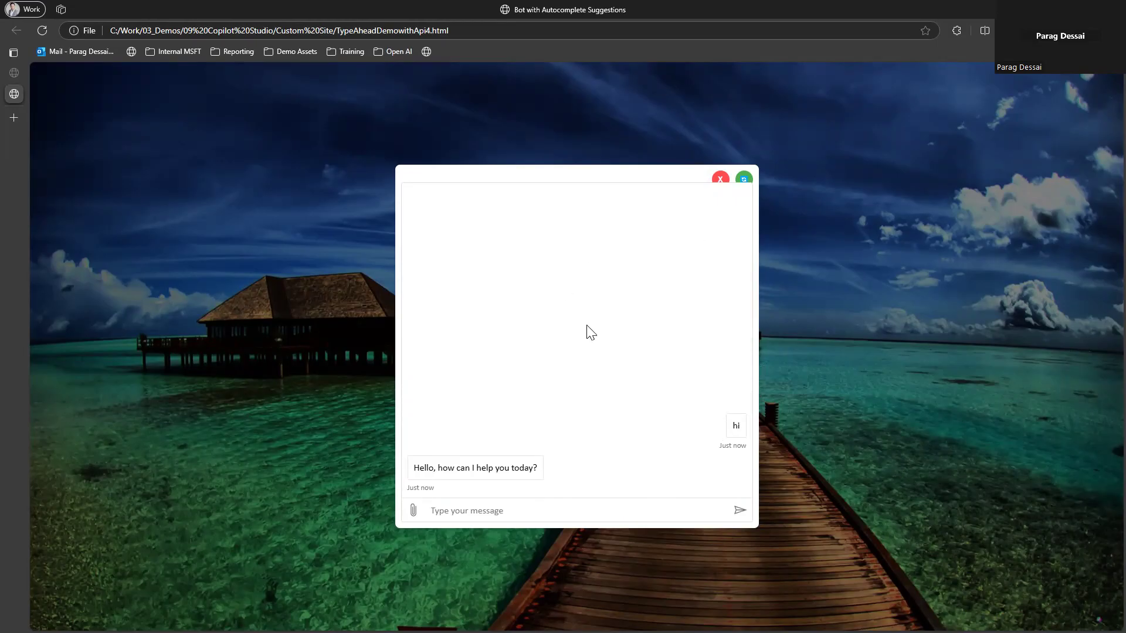
Show the type-ahead suggestions Power Automate, Power Apps and Copilot Studio under the message box.
left_click(467, 510)
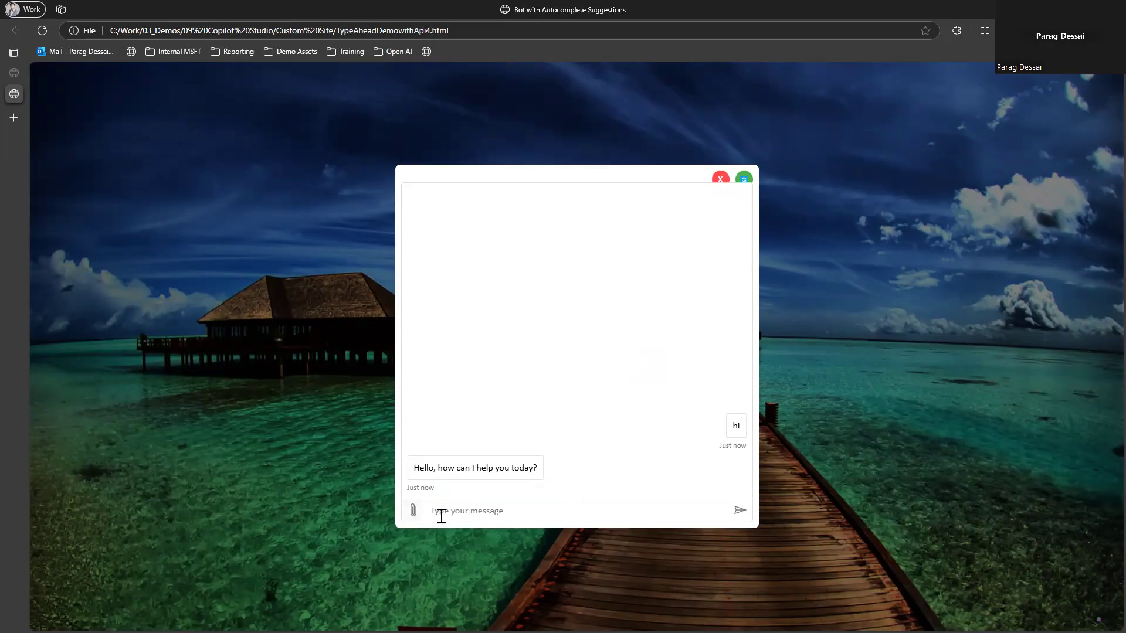
mouse_move(560, 535)
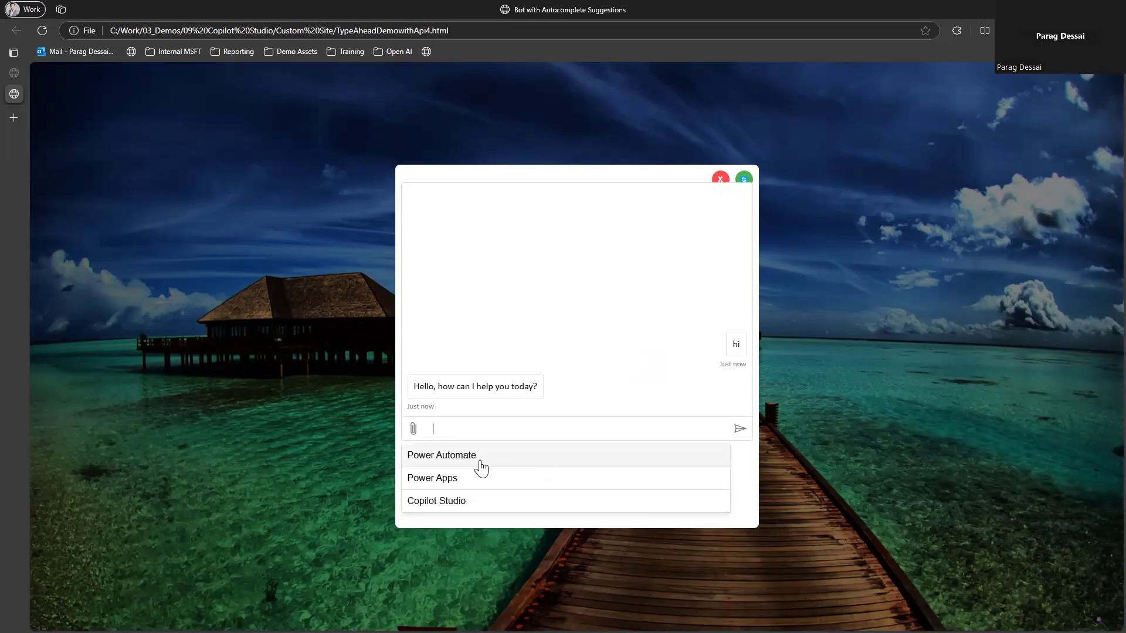
mouse_move(480, 494)
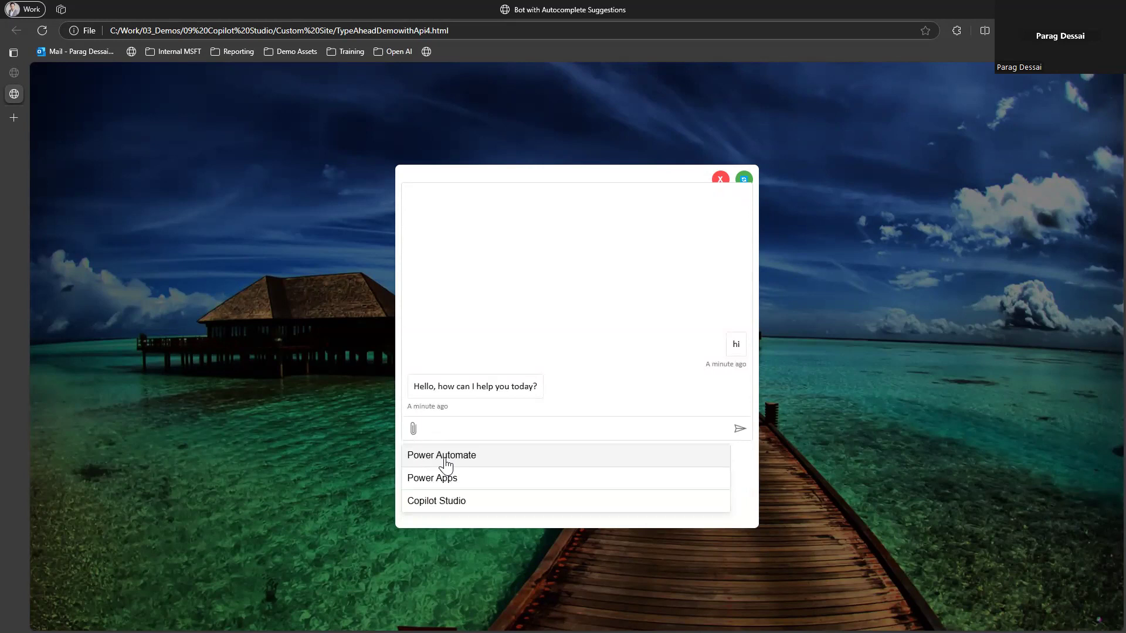
mouse_move(432, 482)
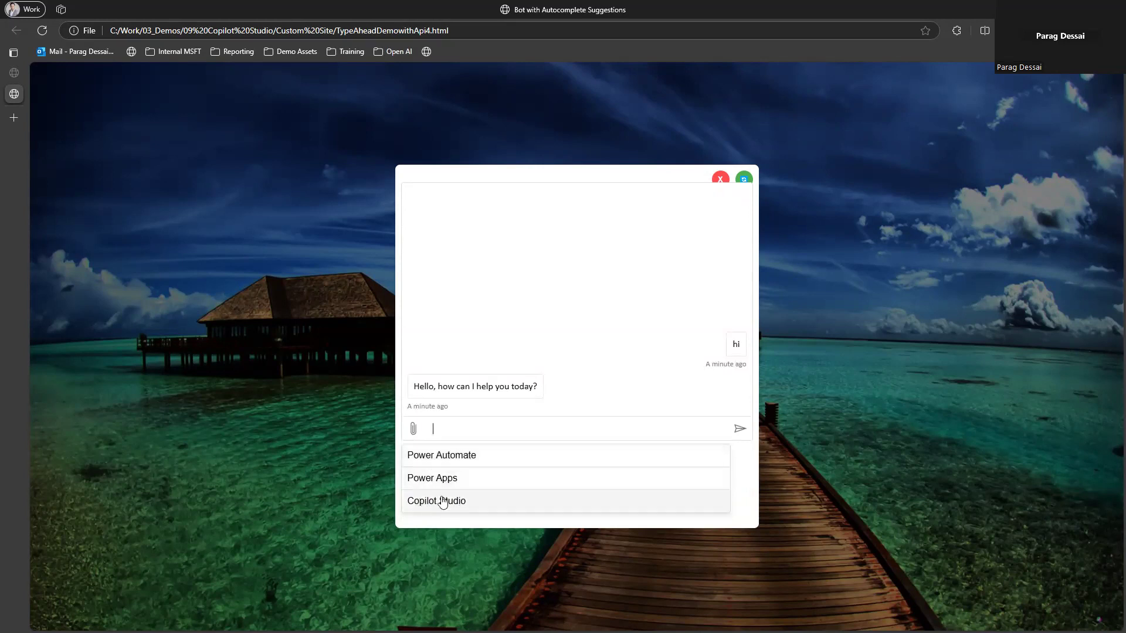
mouse_move(443, 455)
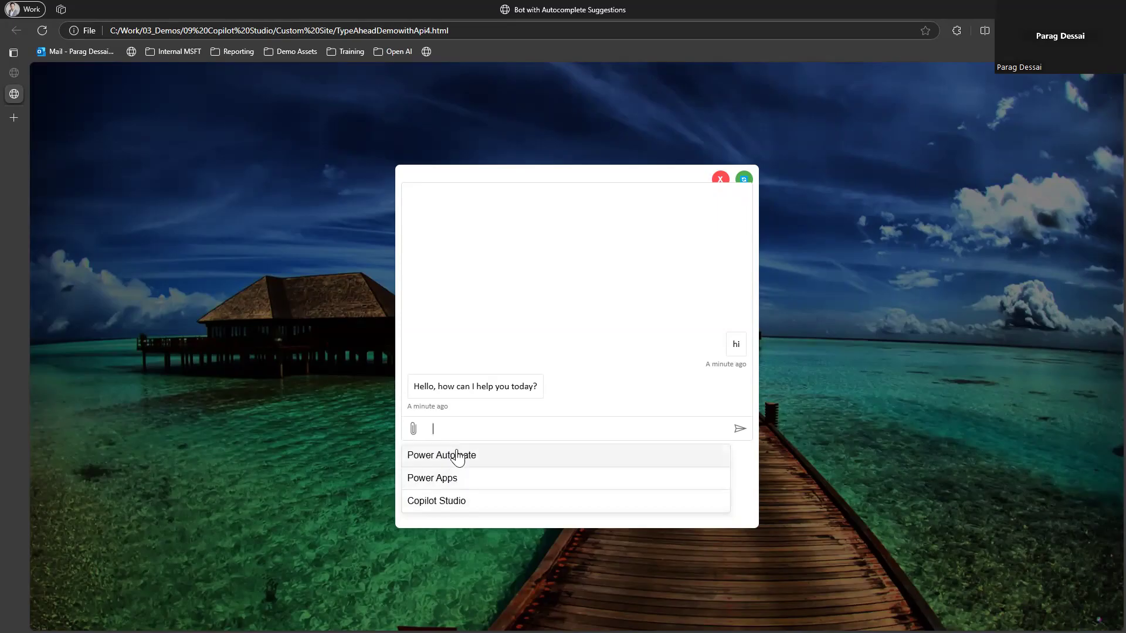
mouse_move(453, 484)
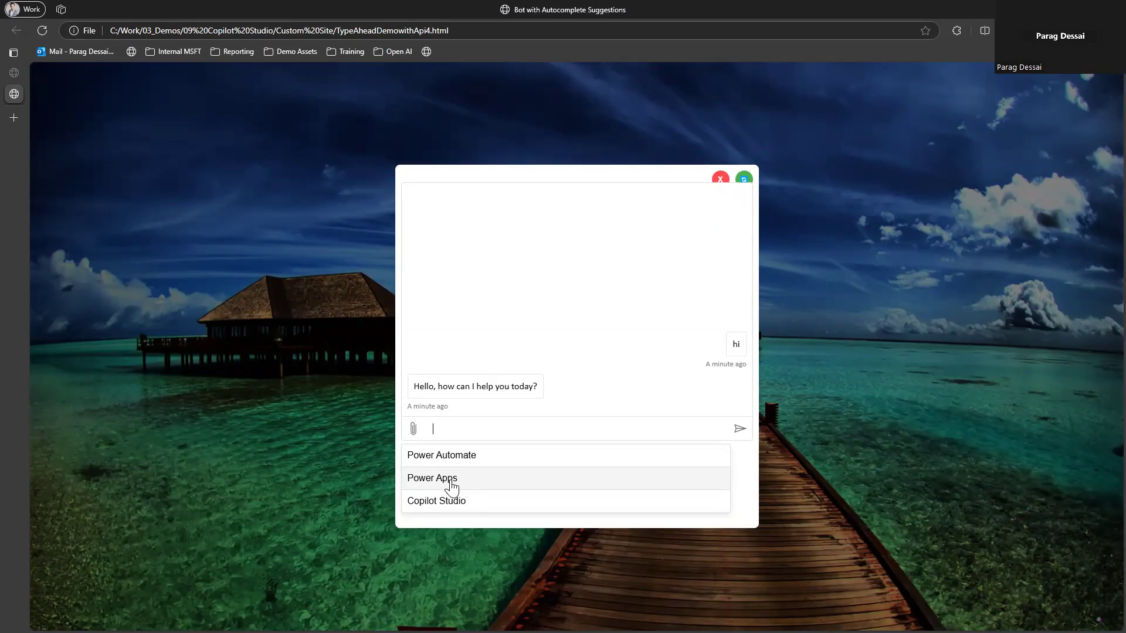
mouse_move(416, 488)
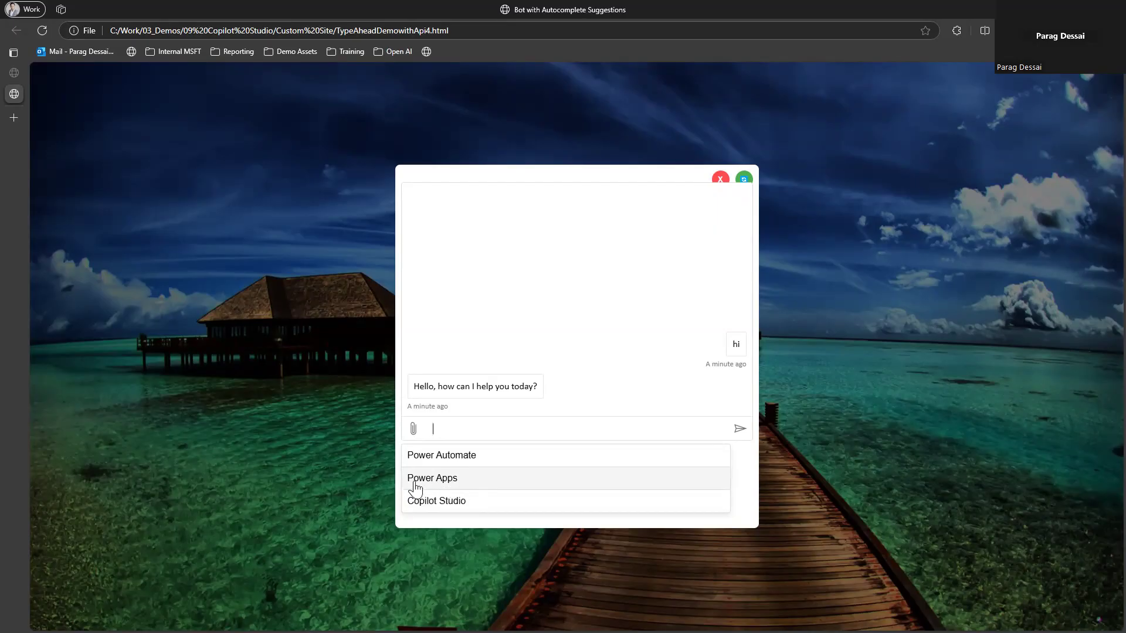
mouse_move(431, 487)
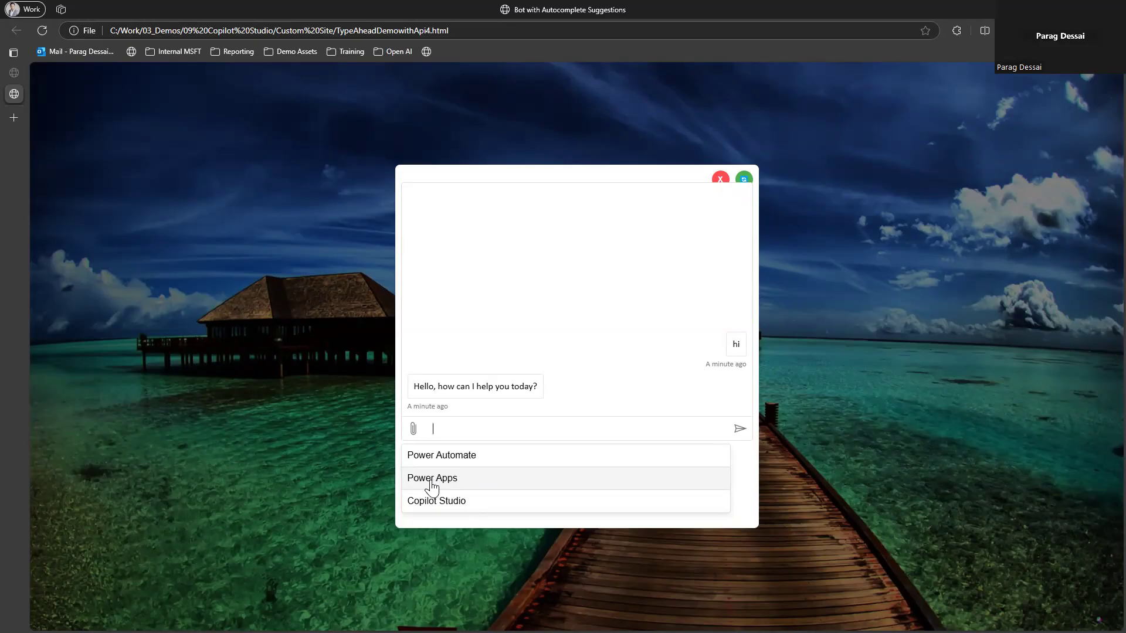
Send the Power Apps suggestion as a question and get its description with a Learn reference.
left_click(432, 477)
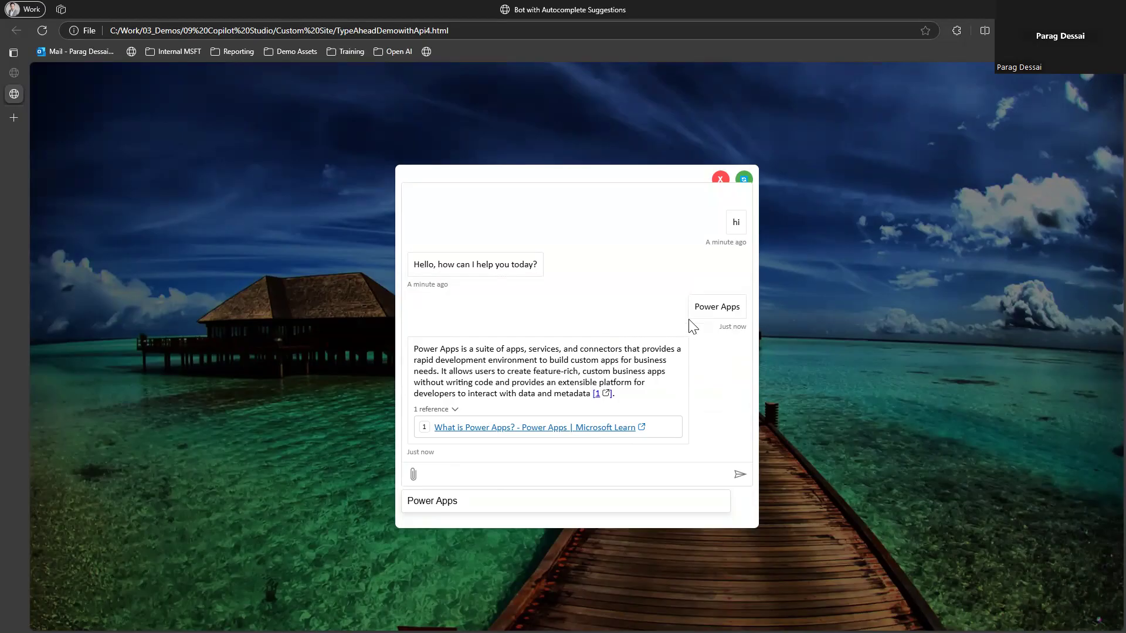
mouse_move(700, 330)
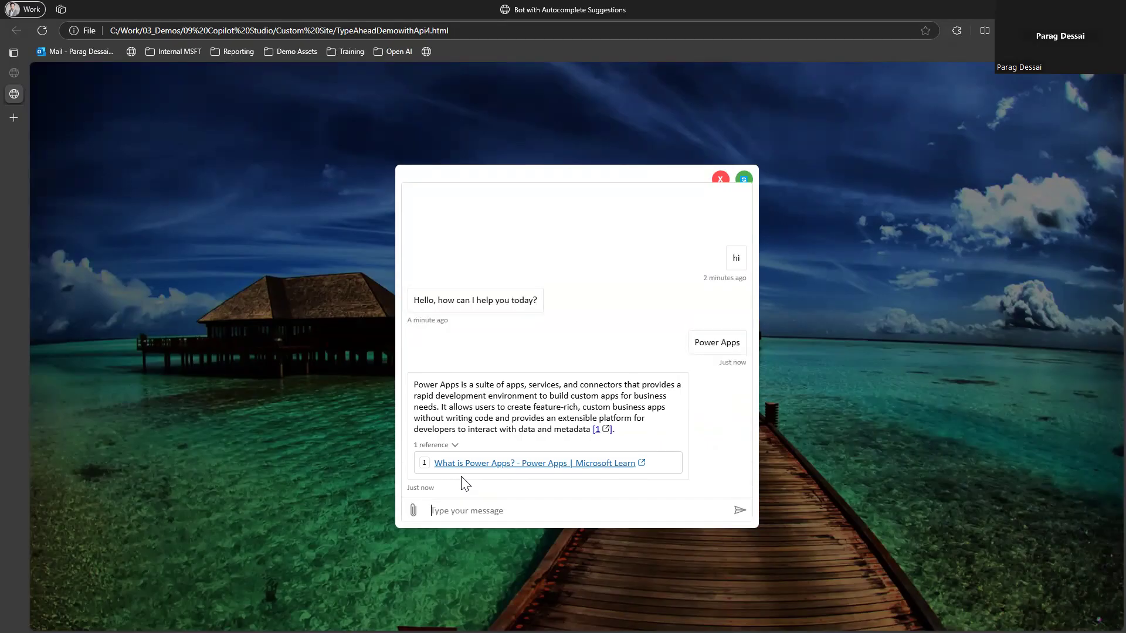
Filter suggestions with 'powe' then 'cop' and send Copilot Studio as the question.
type("powe")
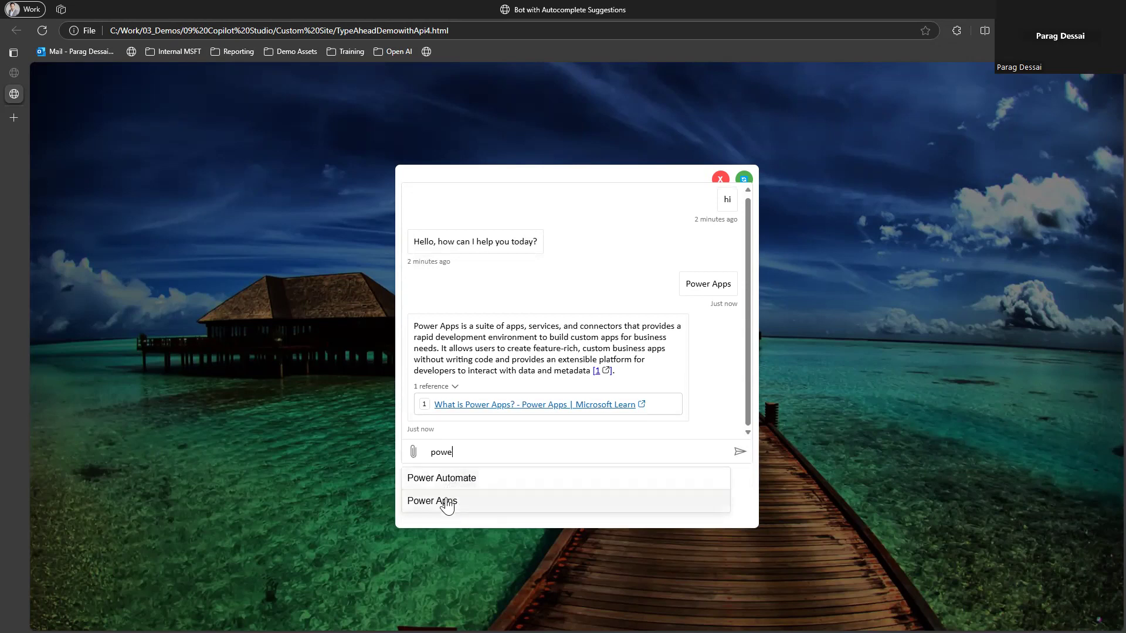
mouse_move(457, 484)
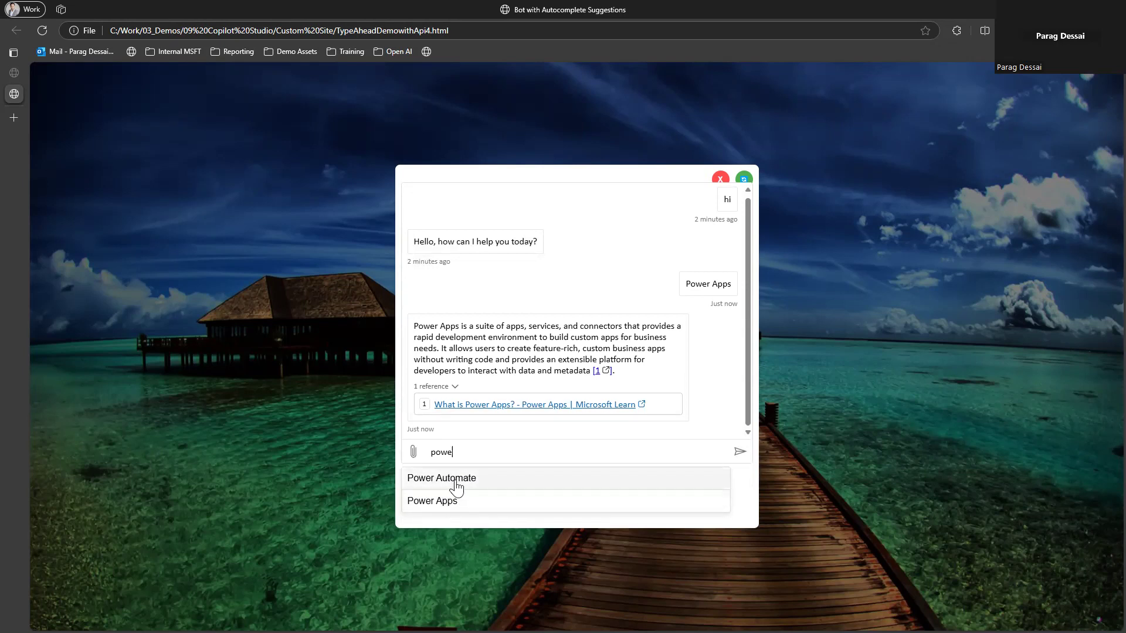
type("cop")
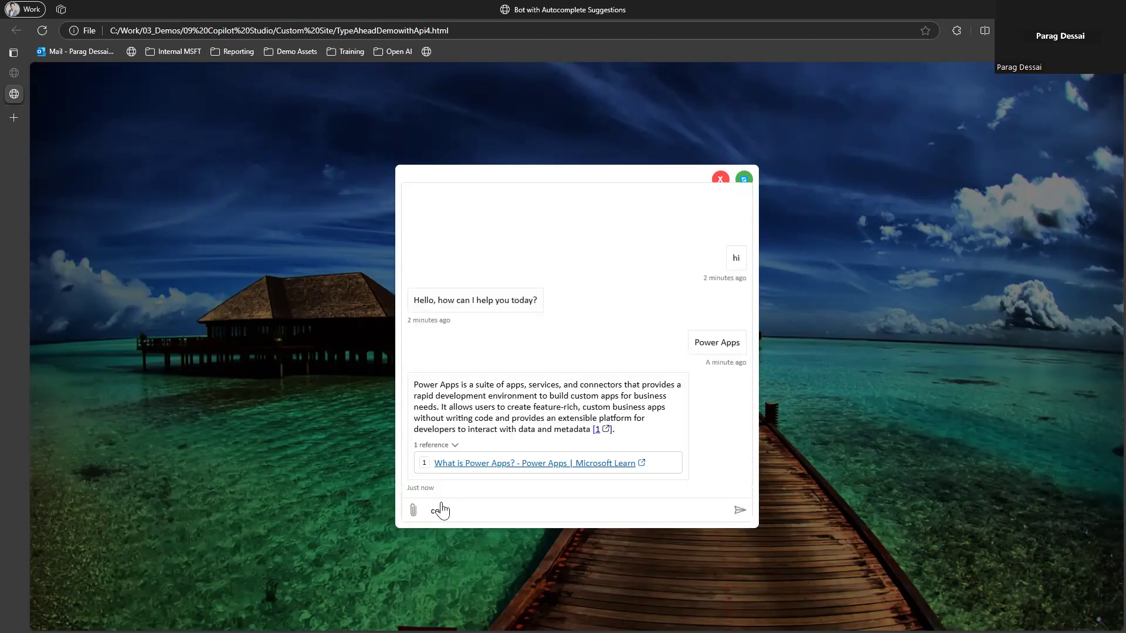
type("cop")
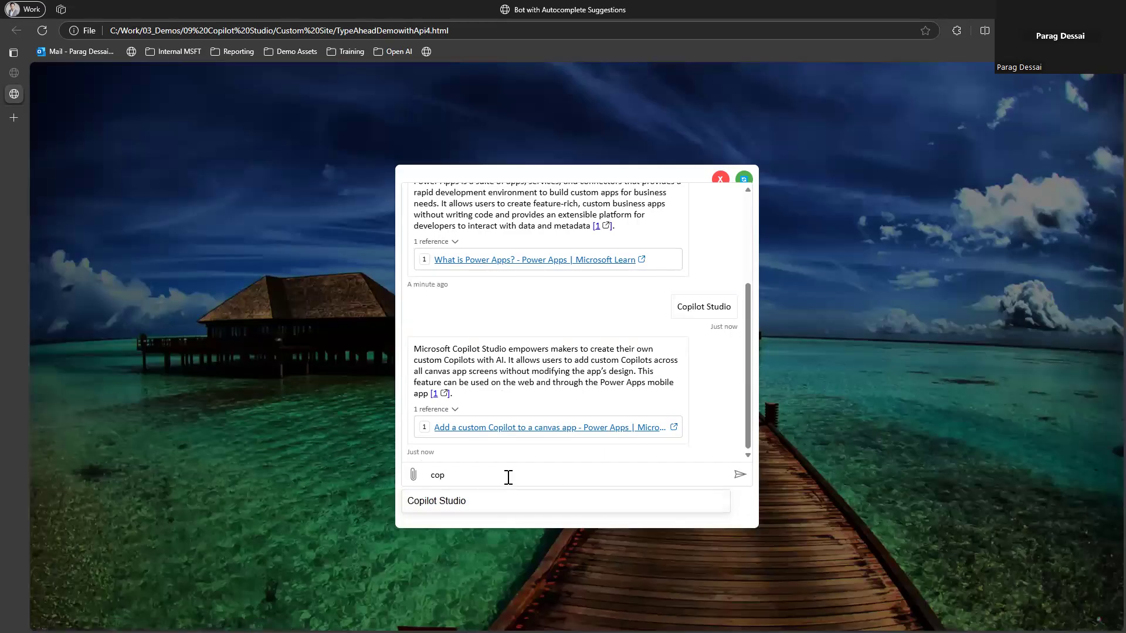
Clear the message box so all three topic suggestions list again.
key("Backspace")
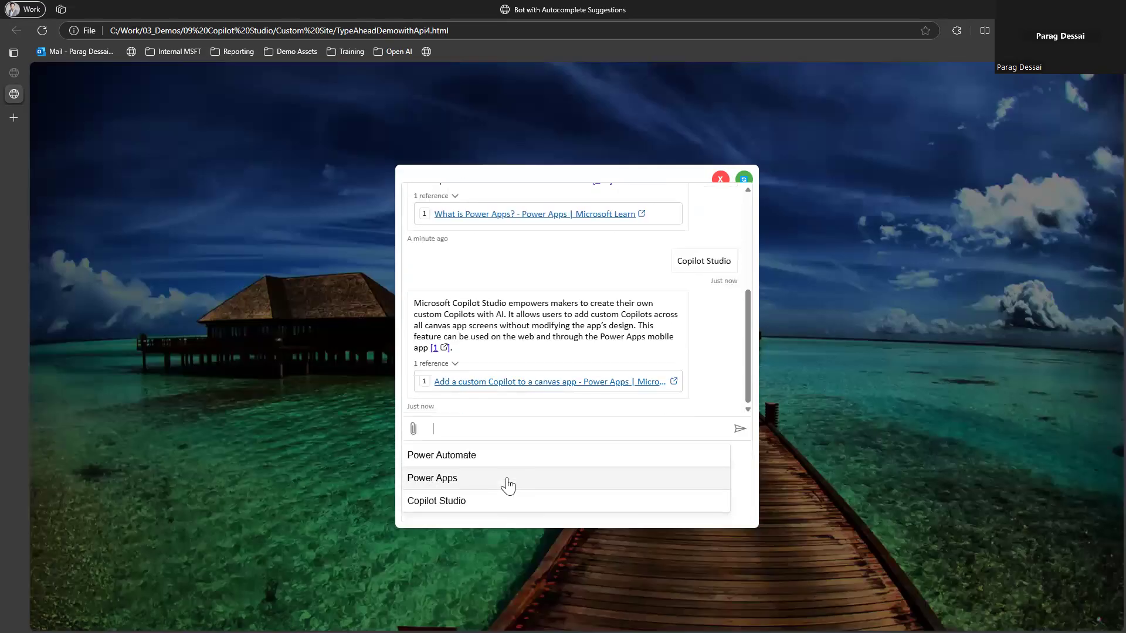
mouse_move(503, 540)
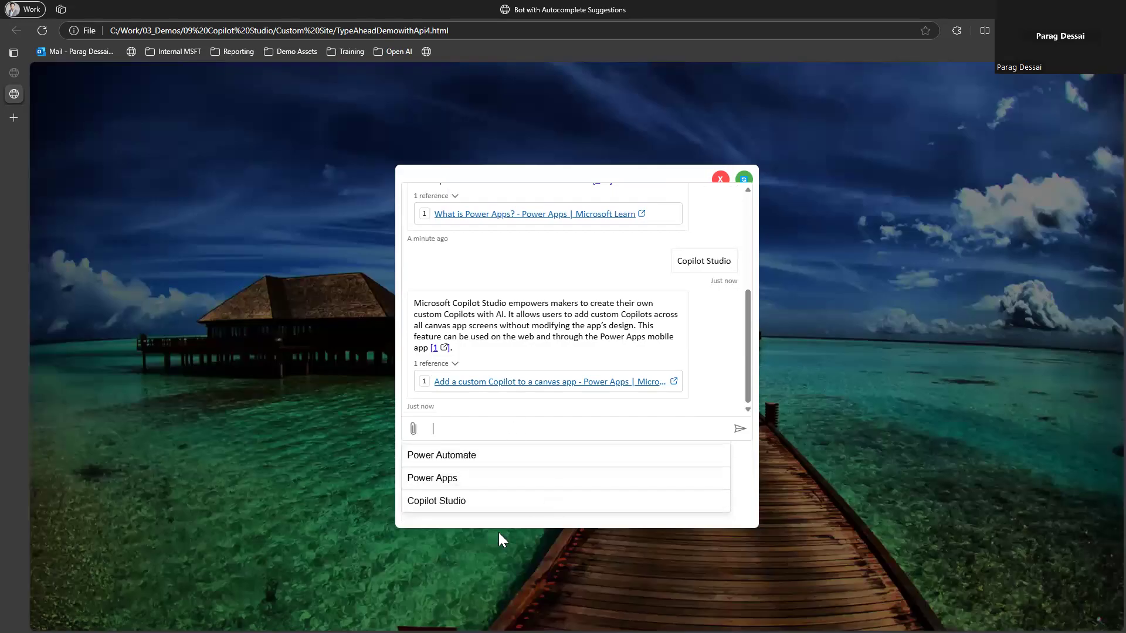
mouse_move(479, 433)
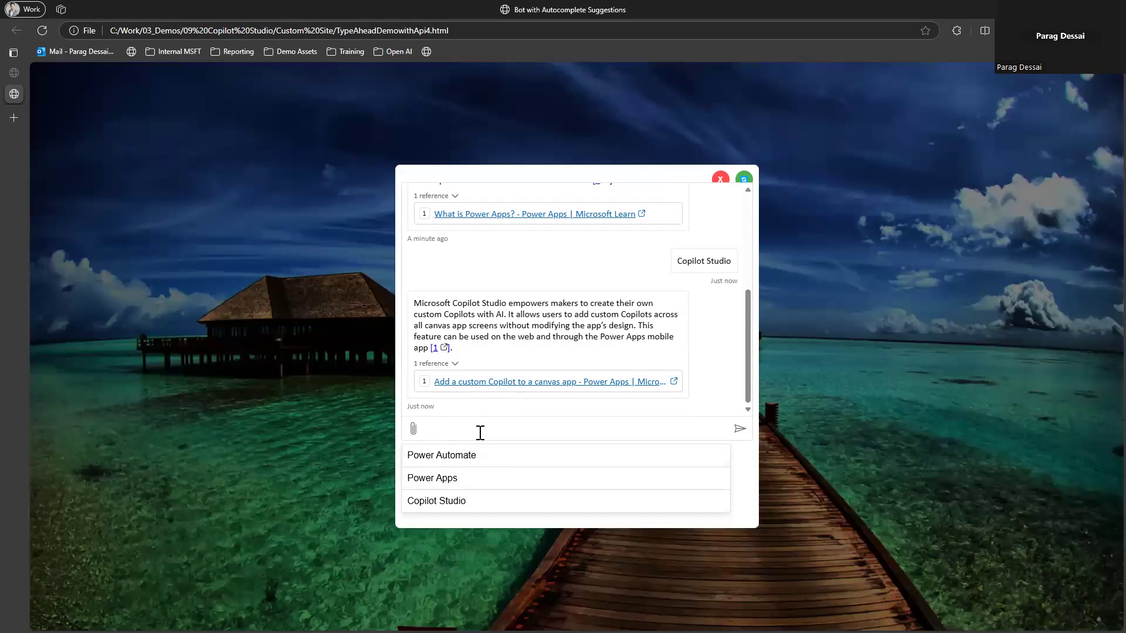
left_click(466, 429)
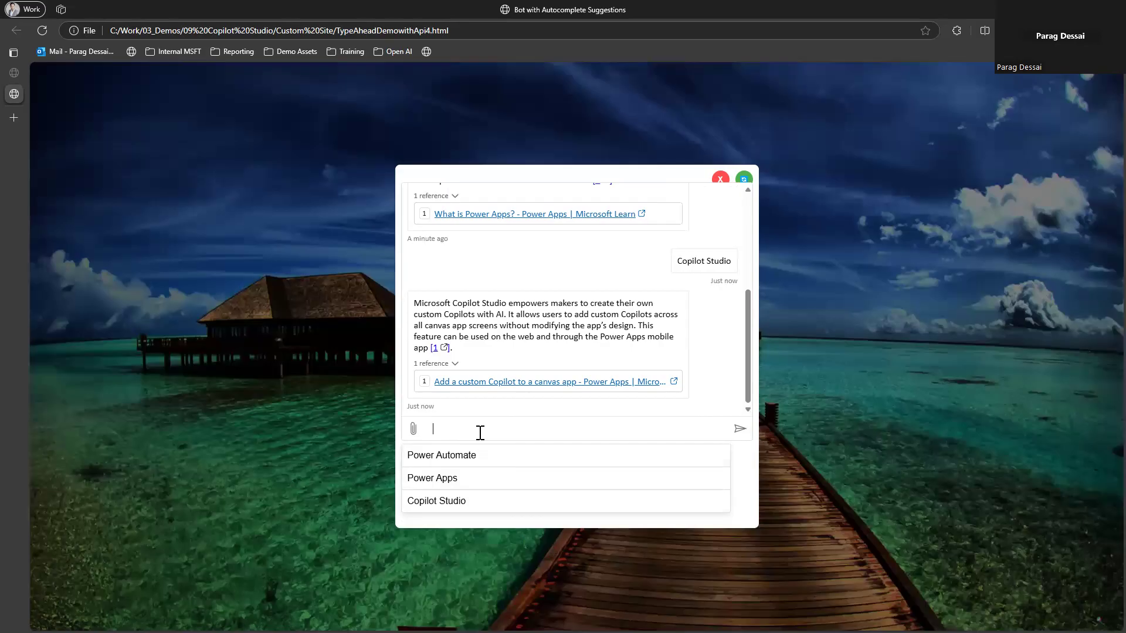
mouse_move(1011, 597)
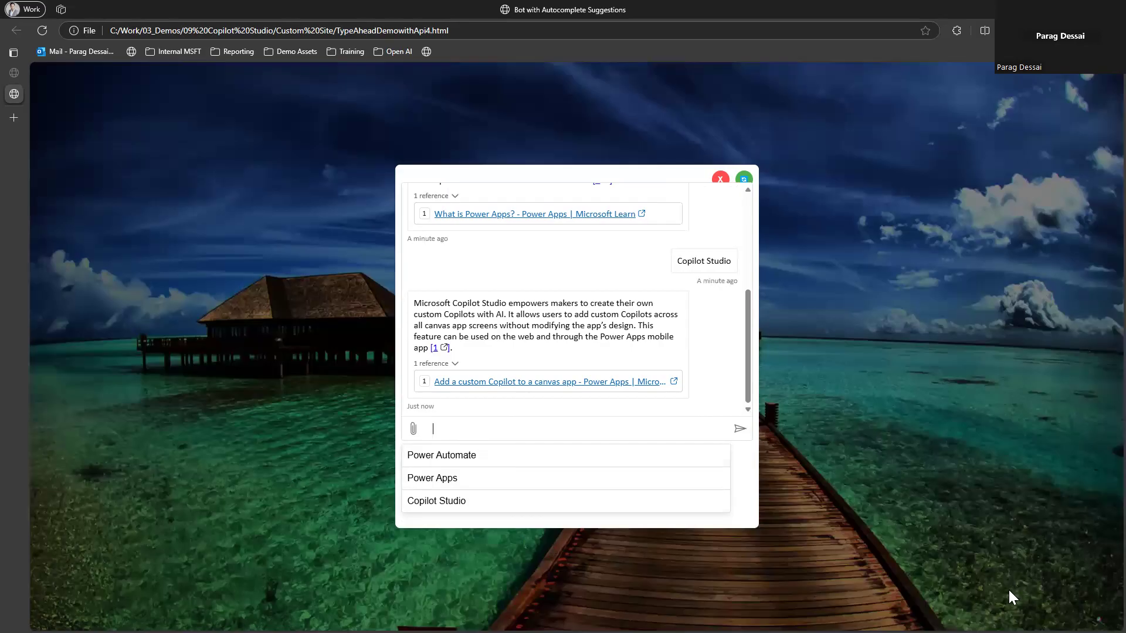
mouse_move(475, 430)
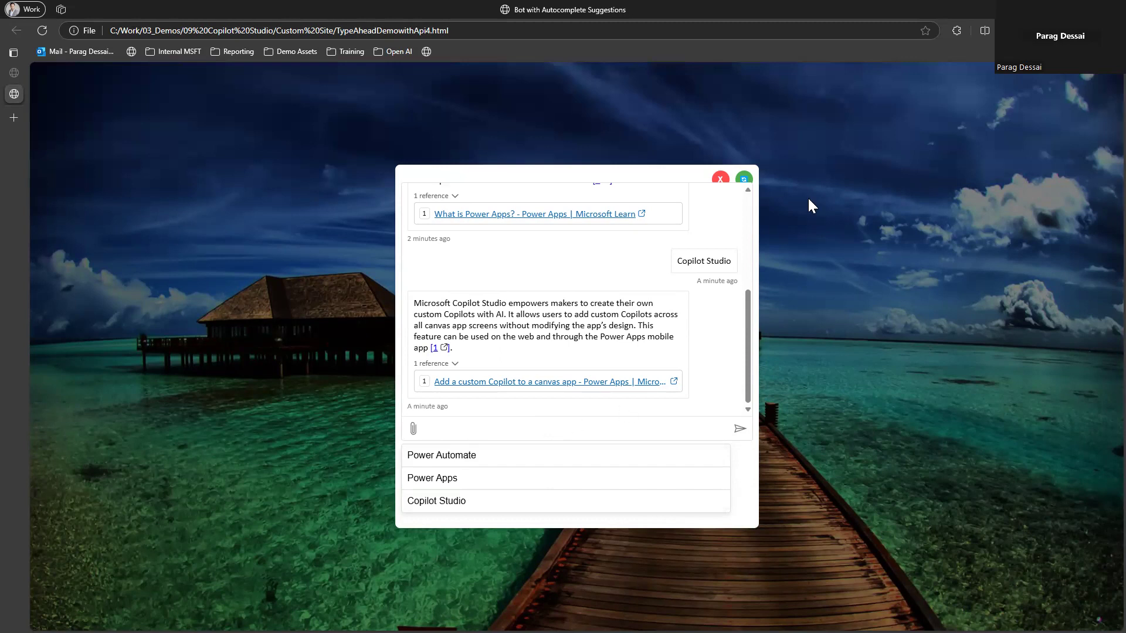
Close the chat window, leaving only the beach-photo page and its launcher.
left_click(721, 178)
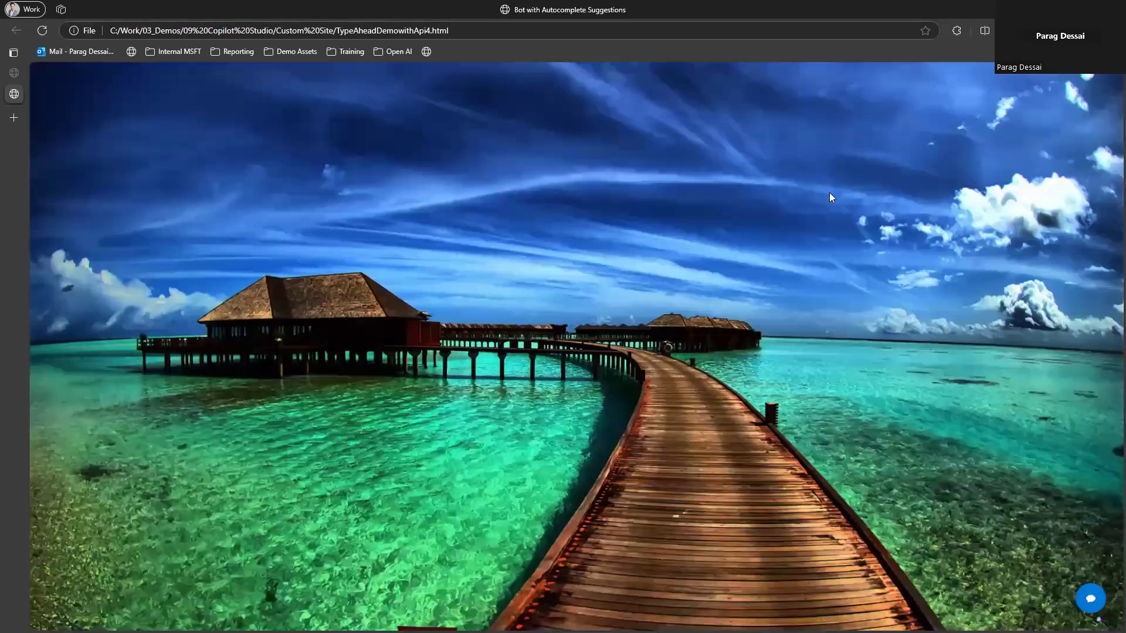
mouse_move(895, 132)
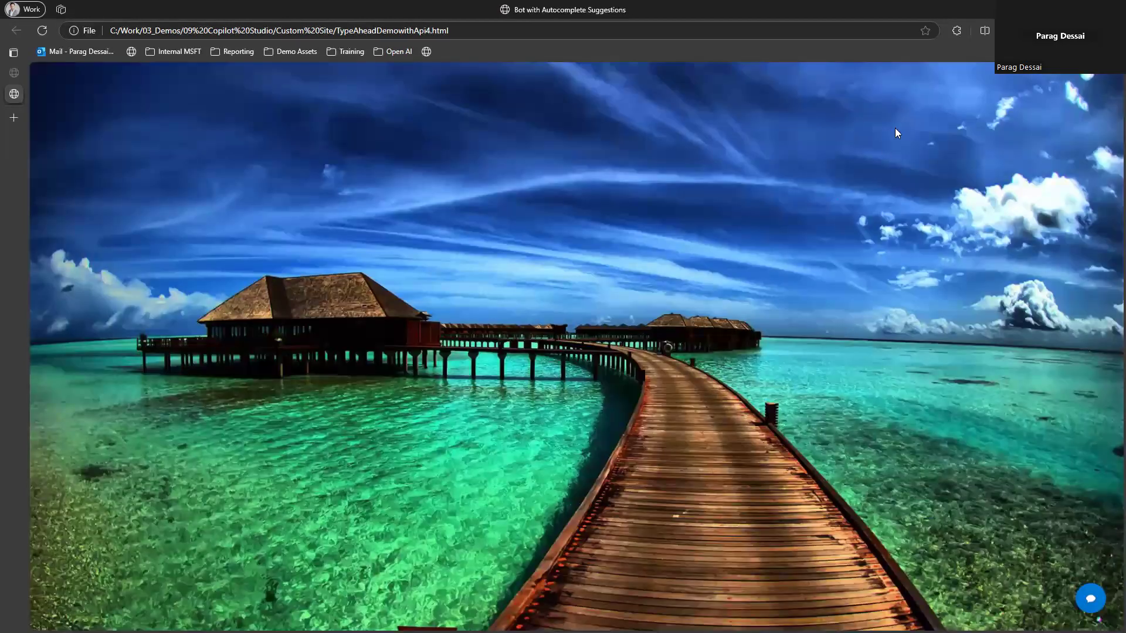
mouse_move(926, 238)
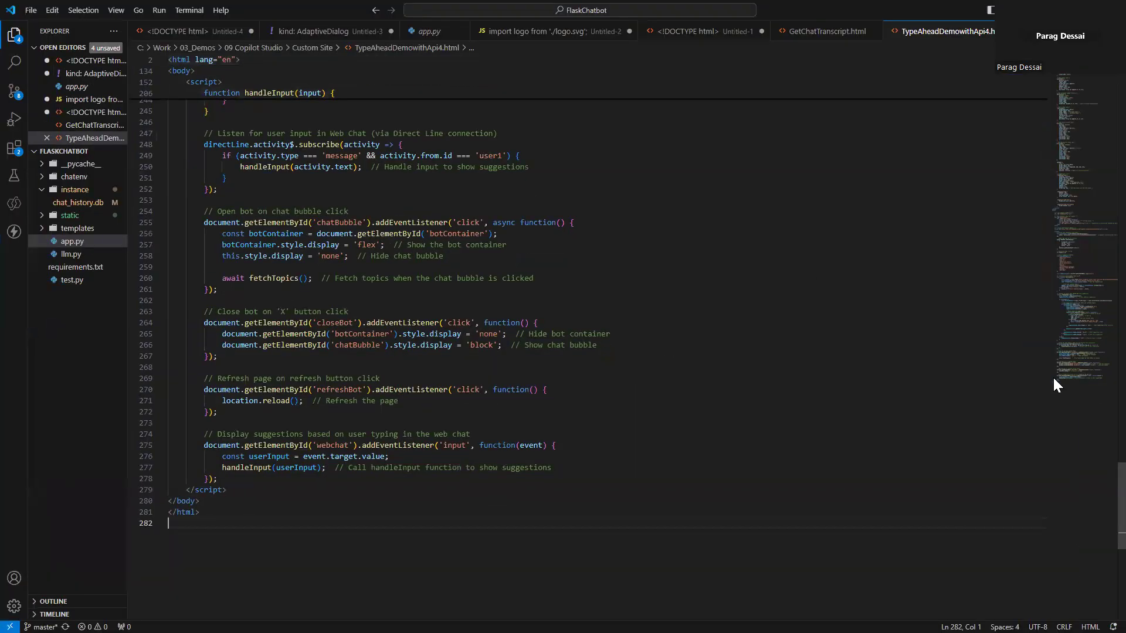
Scroll TypeAheadDemowithApi4.html in VS Code to the excludedTopics array.
scroll("down", 3)
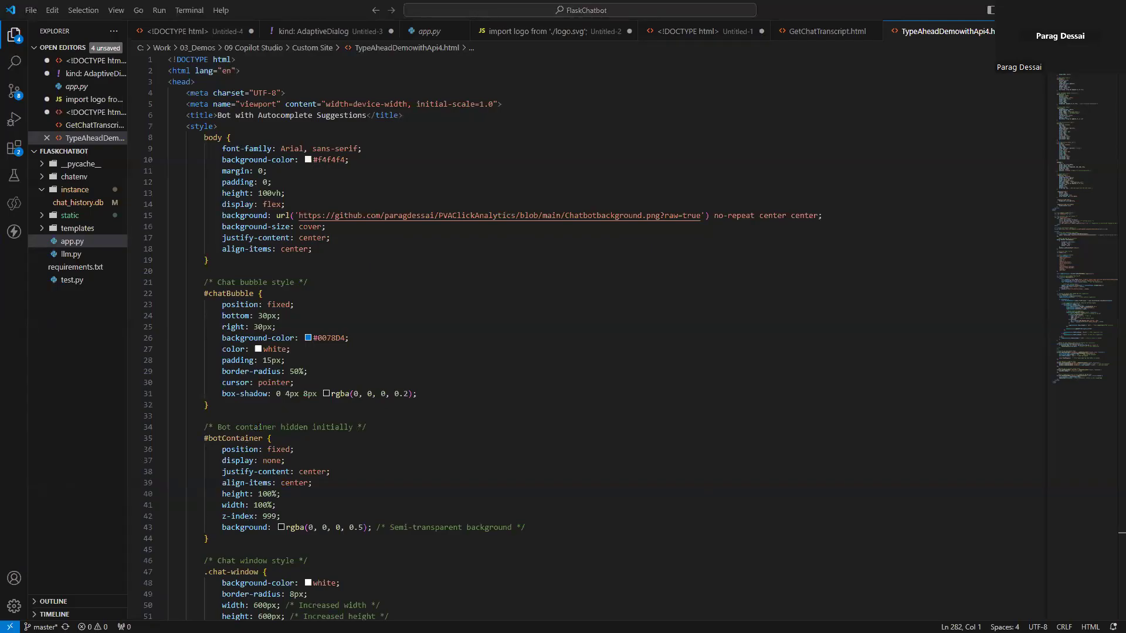
scroll("down", 3)
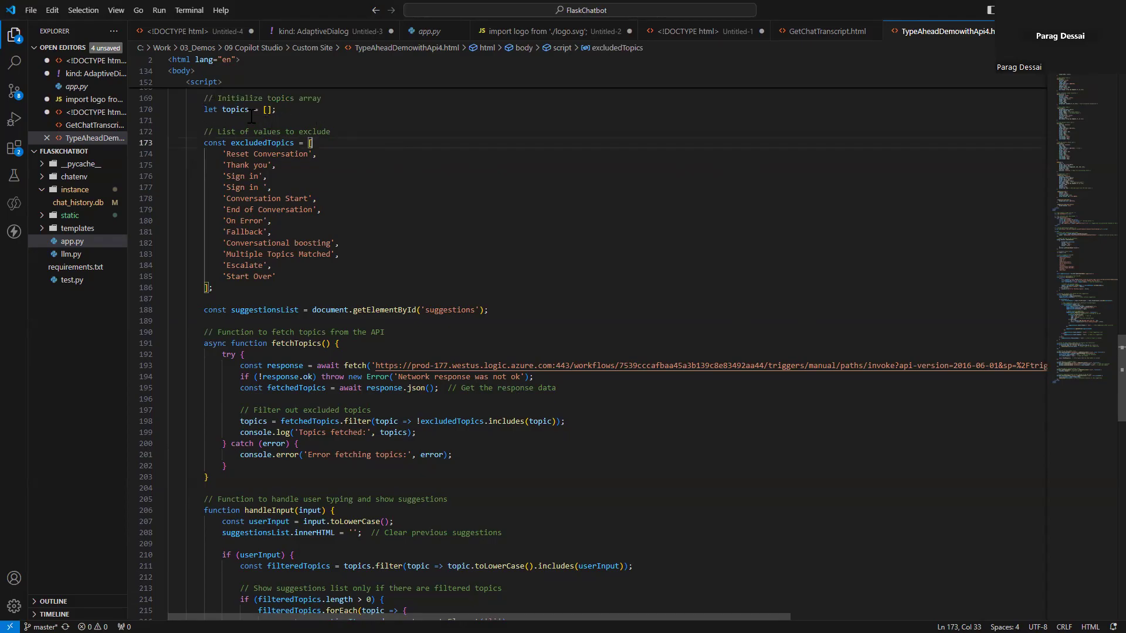
double_click(236, 109)
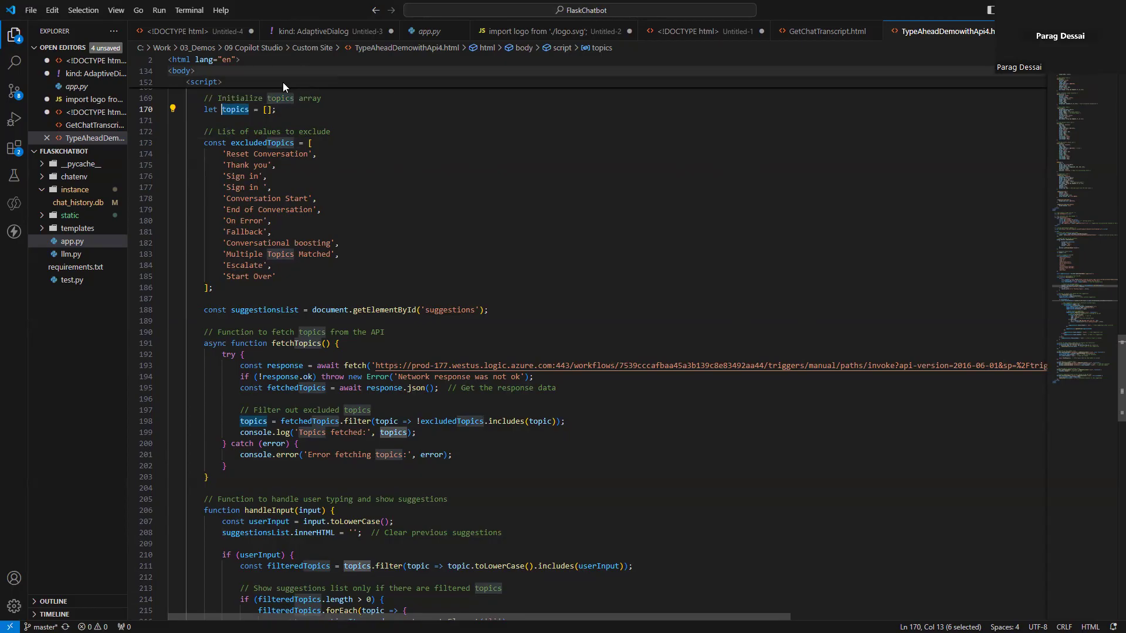
mouse_move(292, 365)
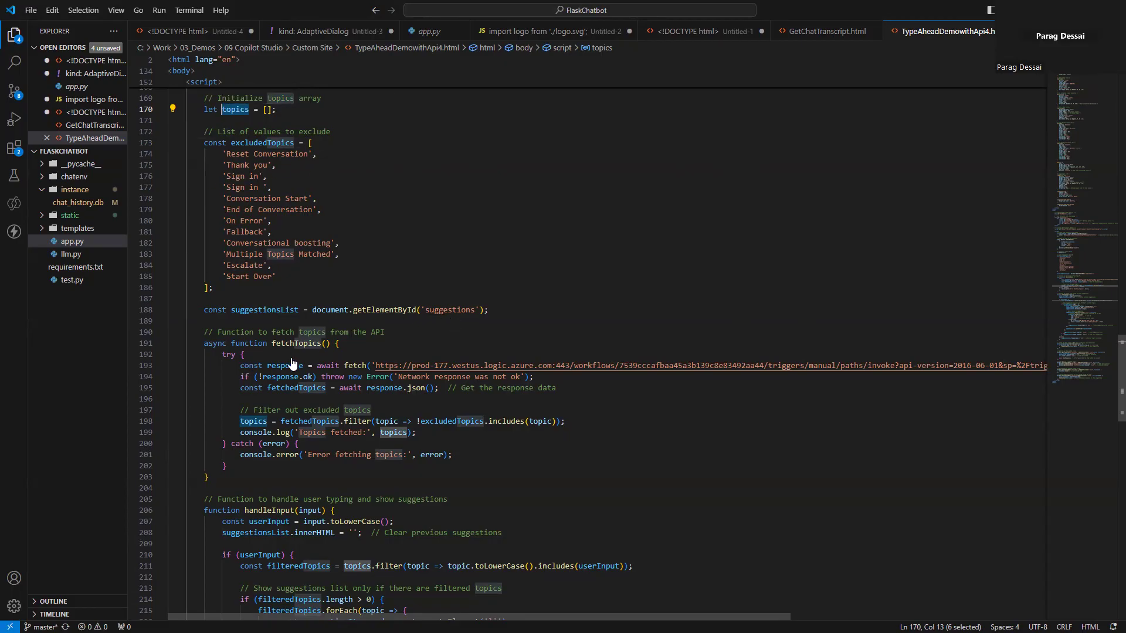
mouse_move(464, 371)
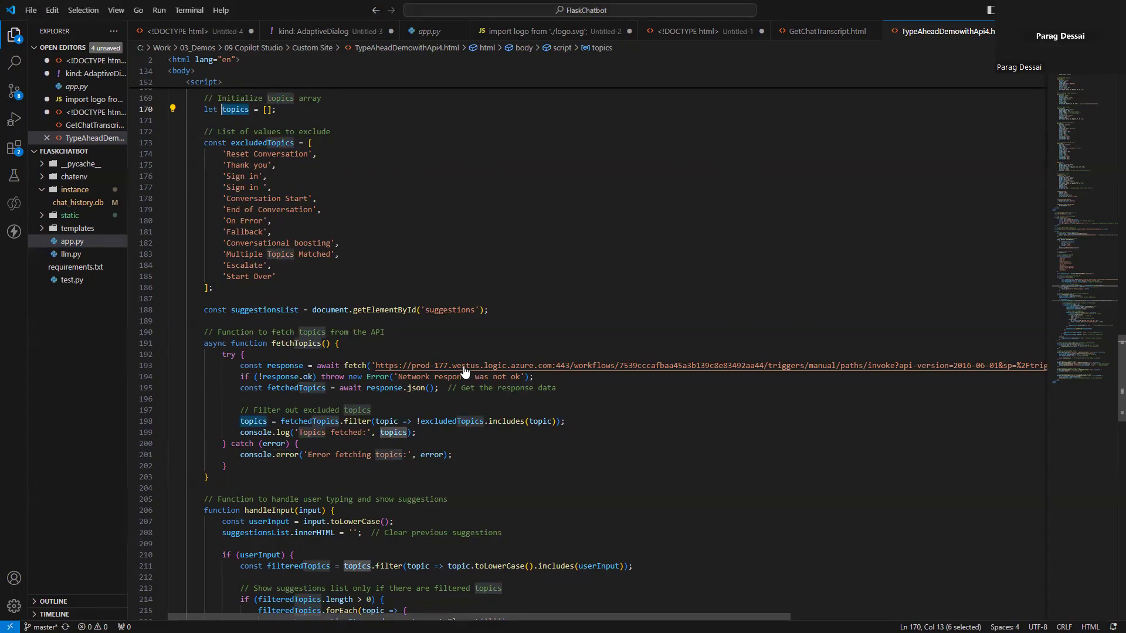
mouse_move(575, 370)
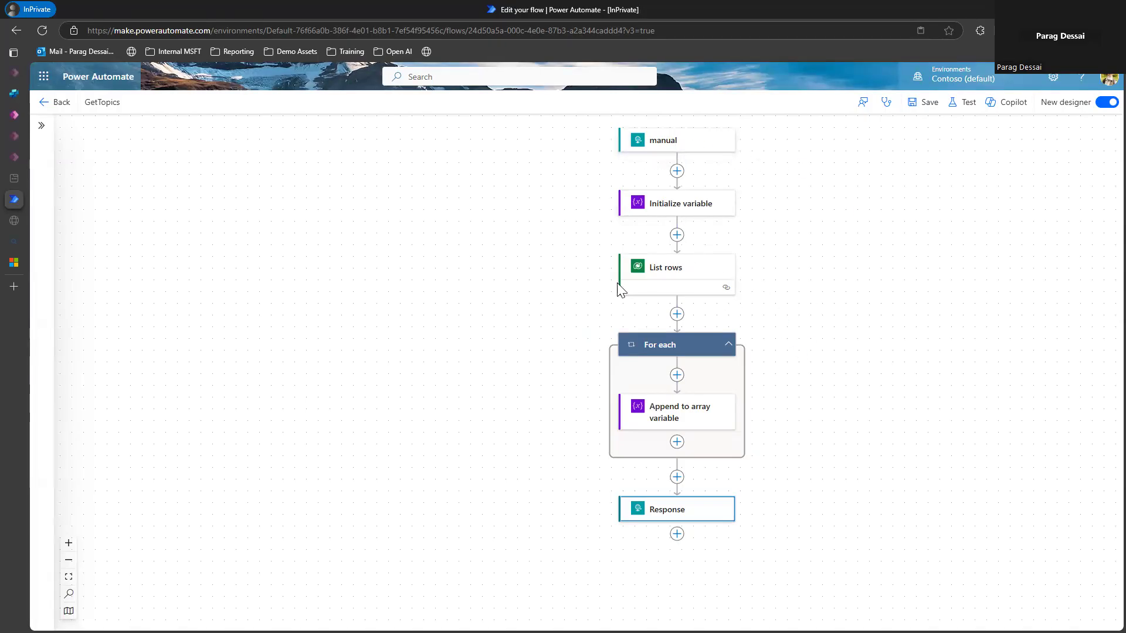
mouse_move(902, 482)
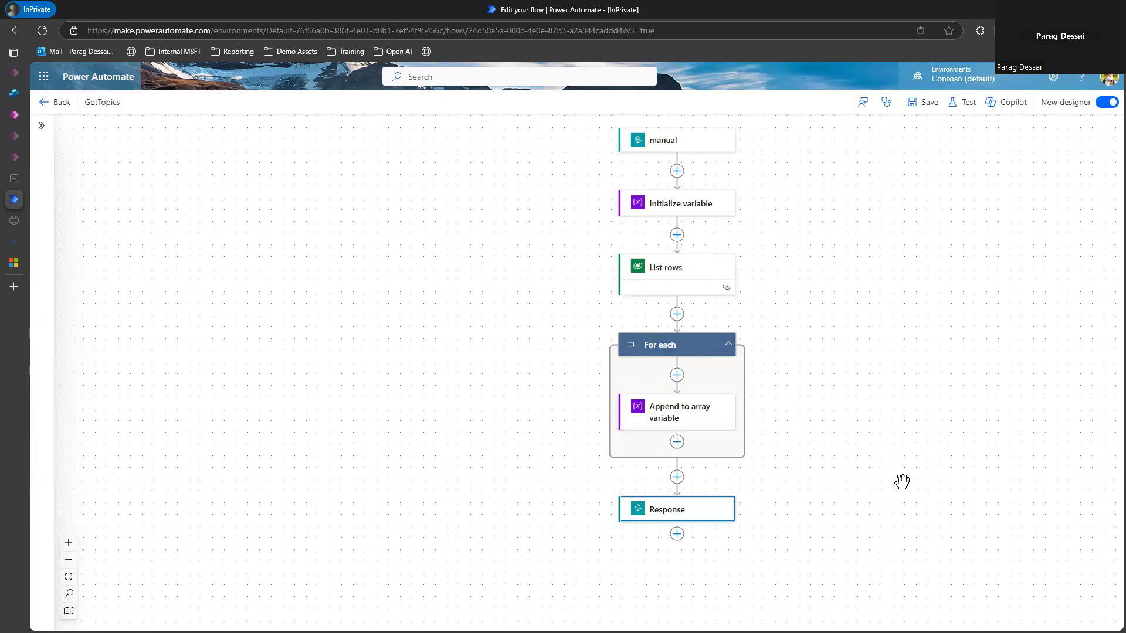
mouse_move(911, 471)
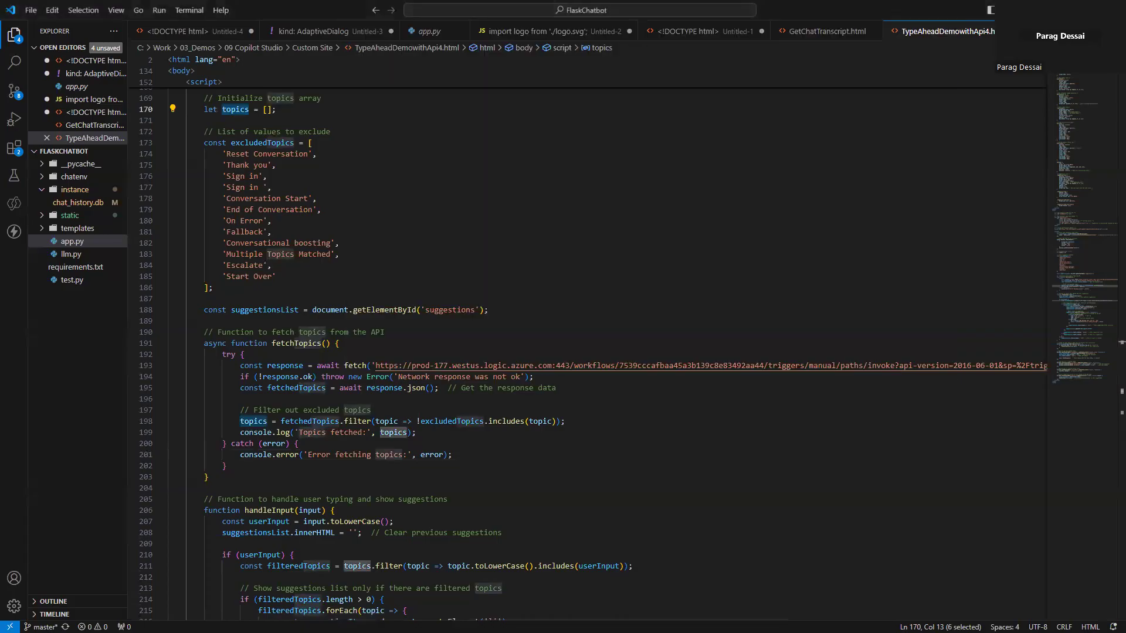
mouse_move(580, 247)
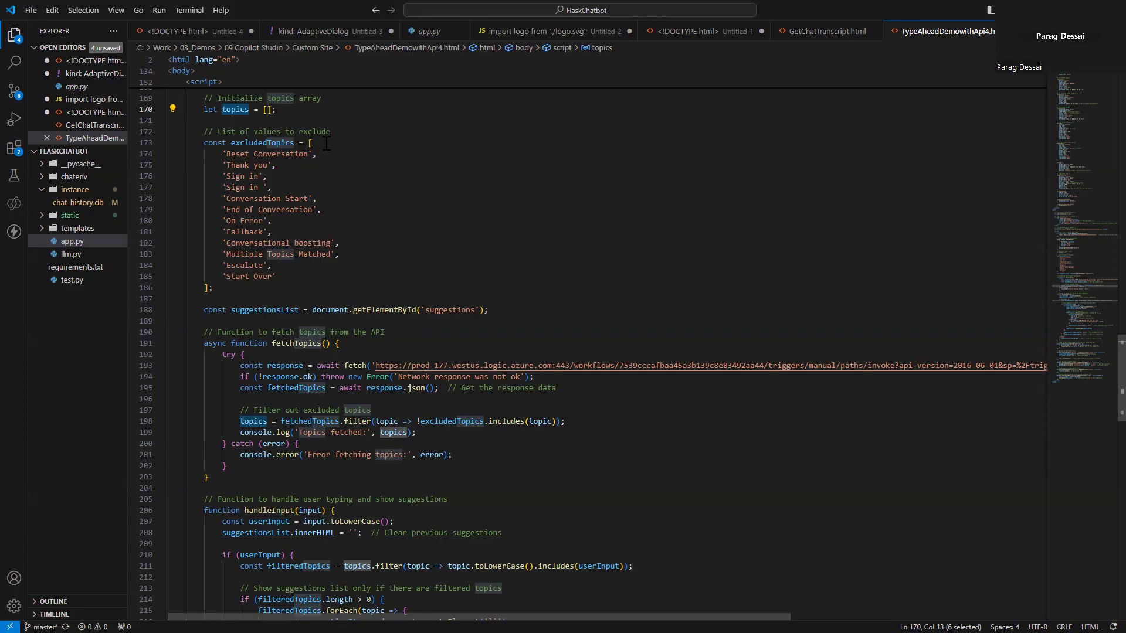
Point out the excludedTopics list, then move down to fetchTopics and handleInput.
left_click(312, 143)
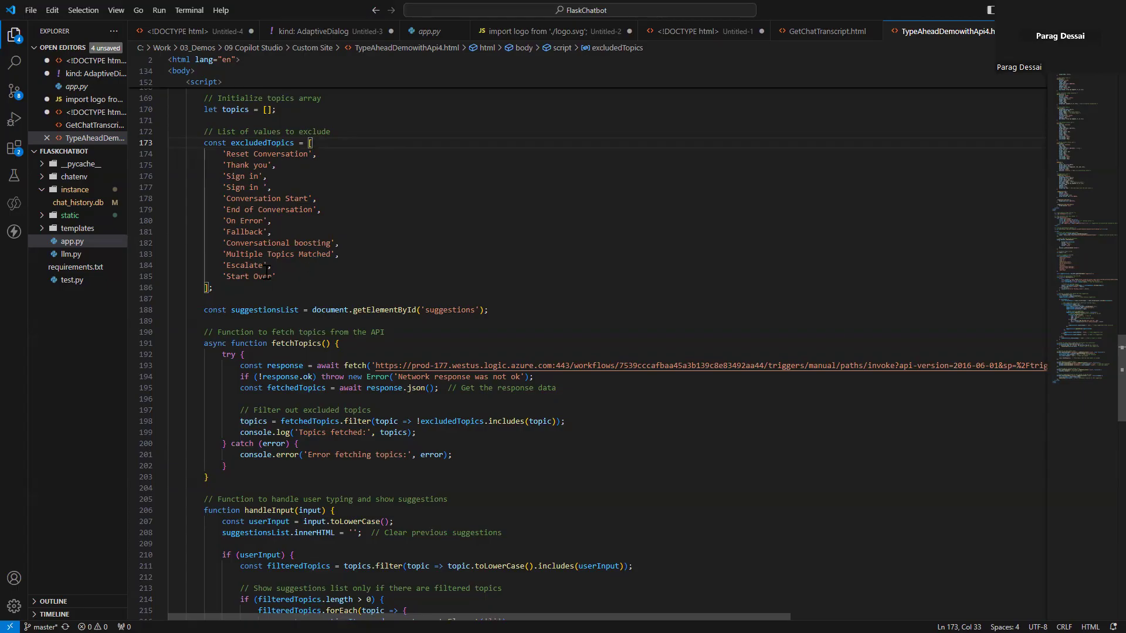
mouse_move(354, 151)
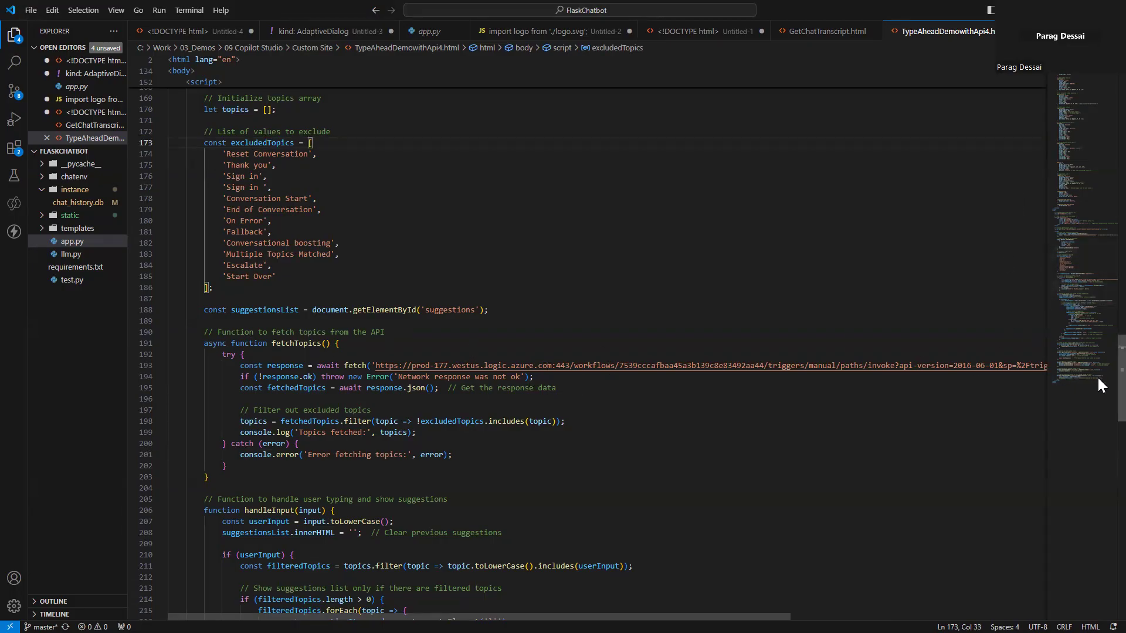
scroll("down", 3)
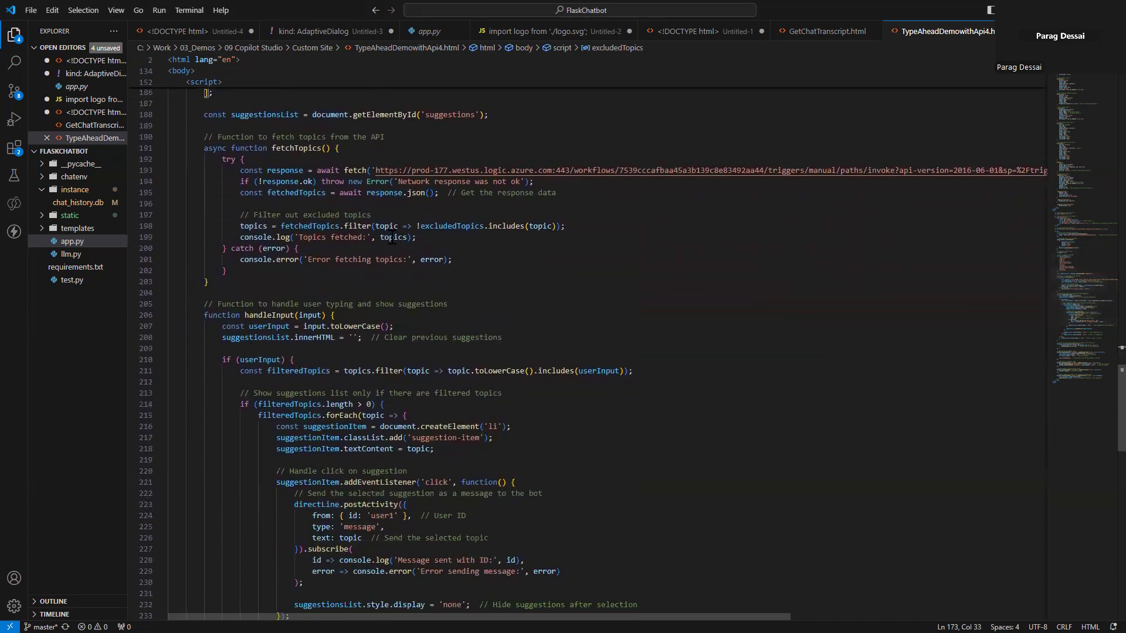
double_click(309, 214)
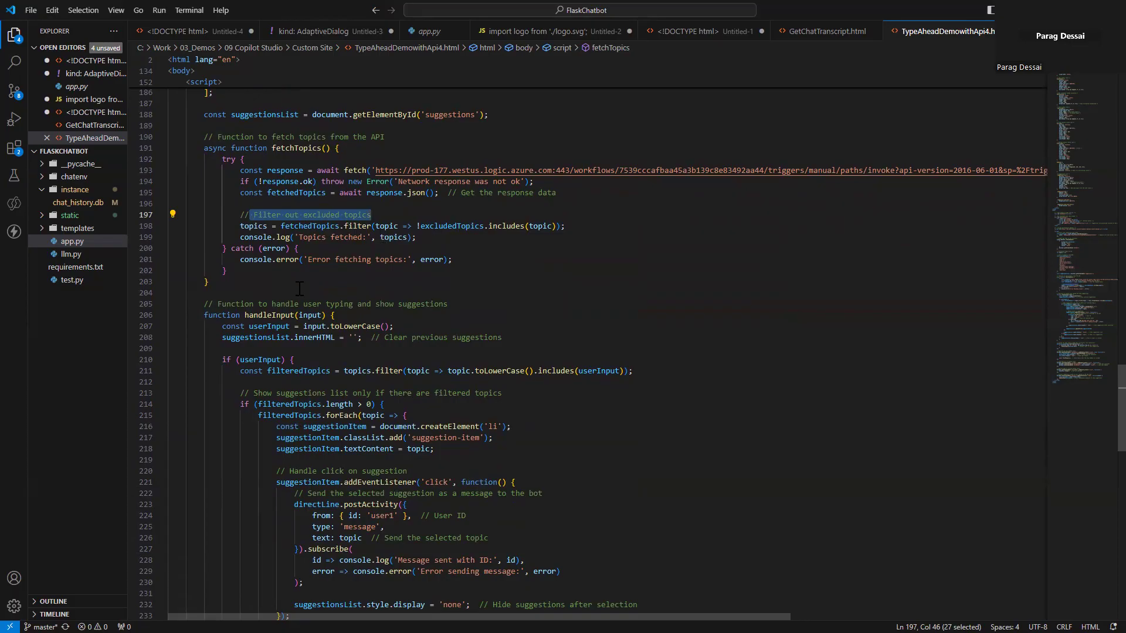
mouse_move(280, 302)
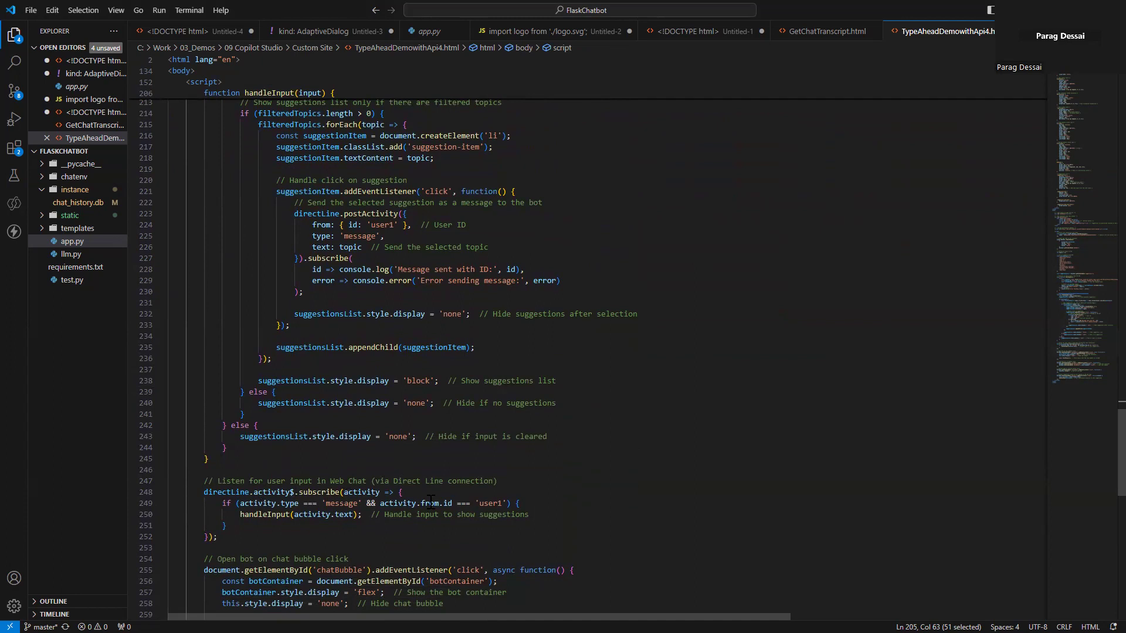
mouse_move(529, 488)
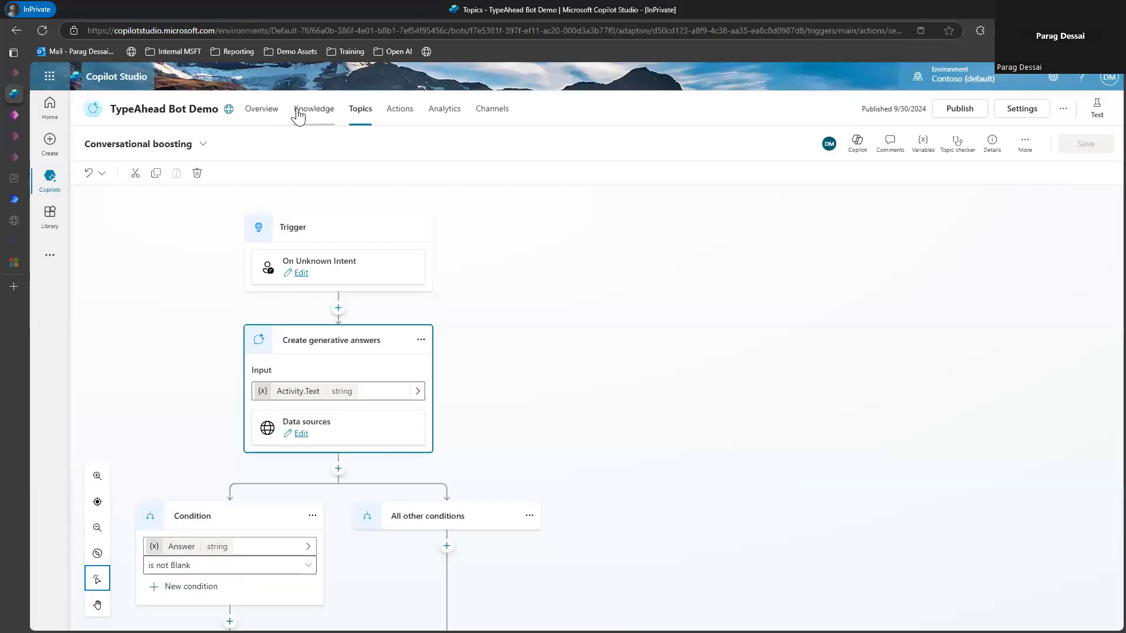
View TypeAhead Bot Demo's Knowledge page with its one Microsoft Learn website source marked Ready.
left_click(313, 108)
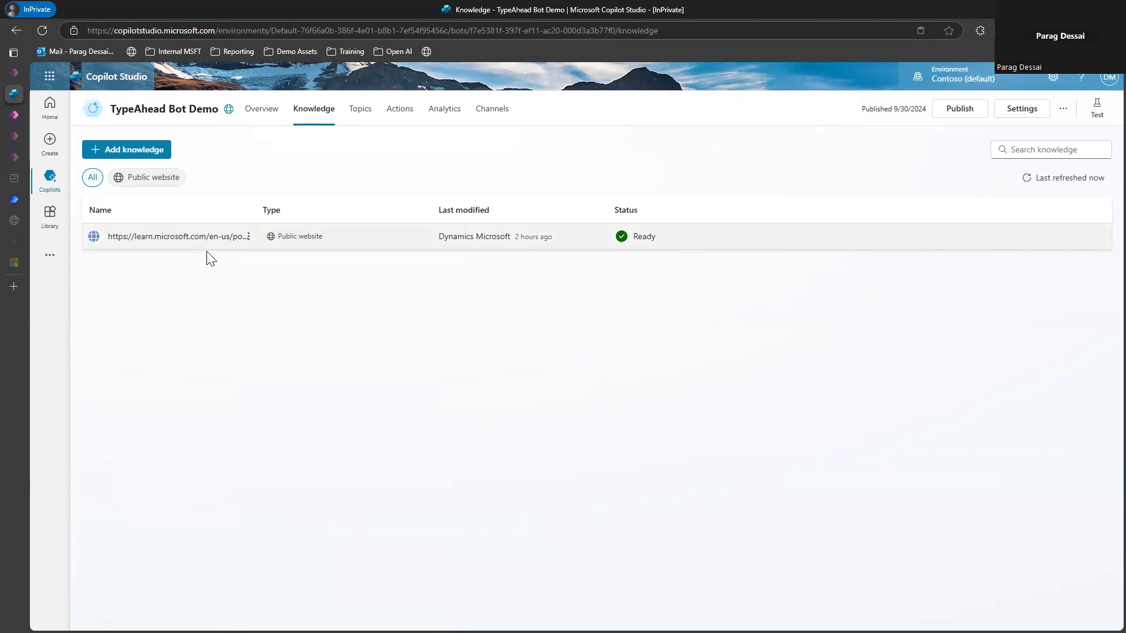
mouse_move(251, 298)
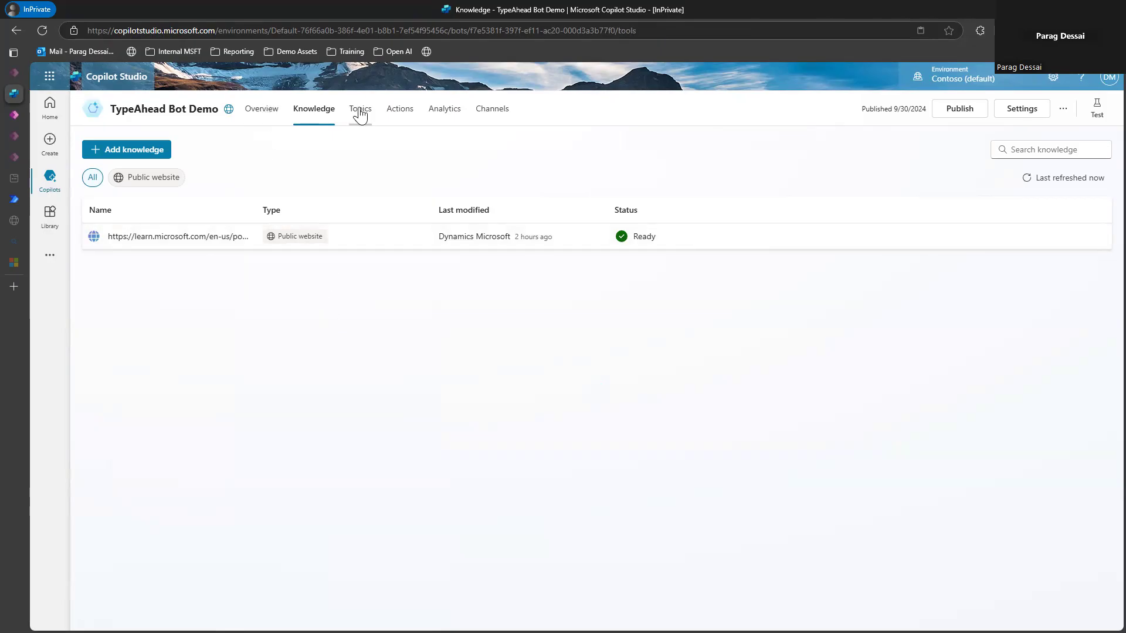
Review the seven custom topics, including Copilot Studio, Power Apps and Power Automate.
left_click(360, 108)
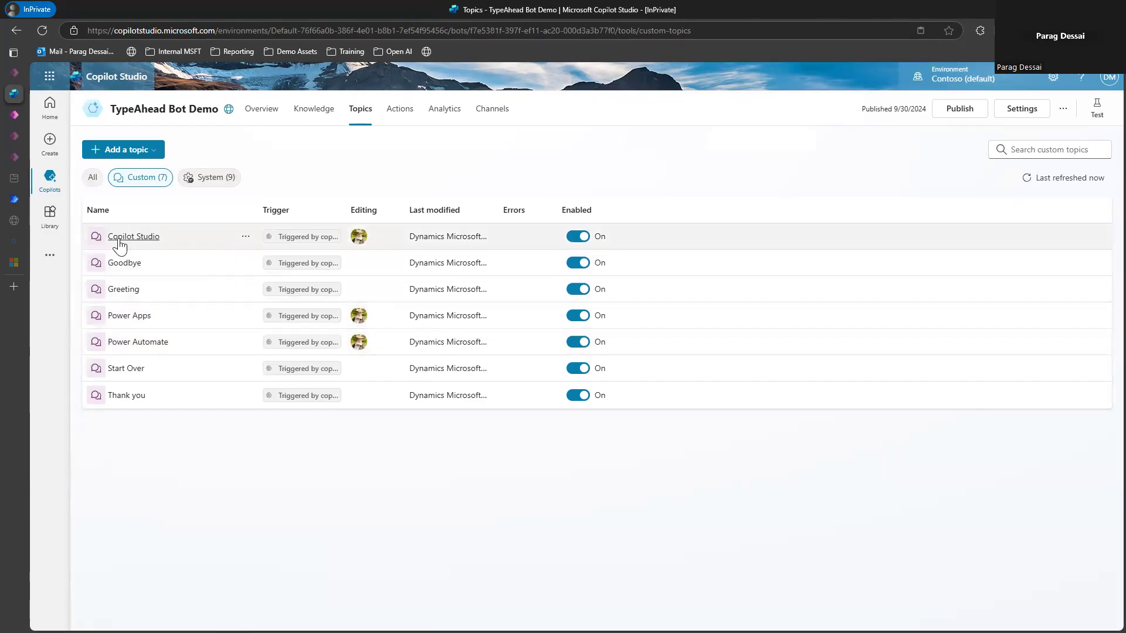
mouse_move(302, 263)
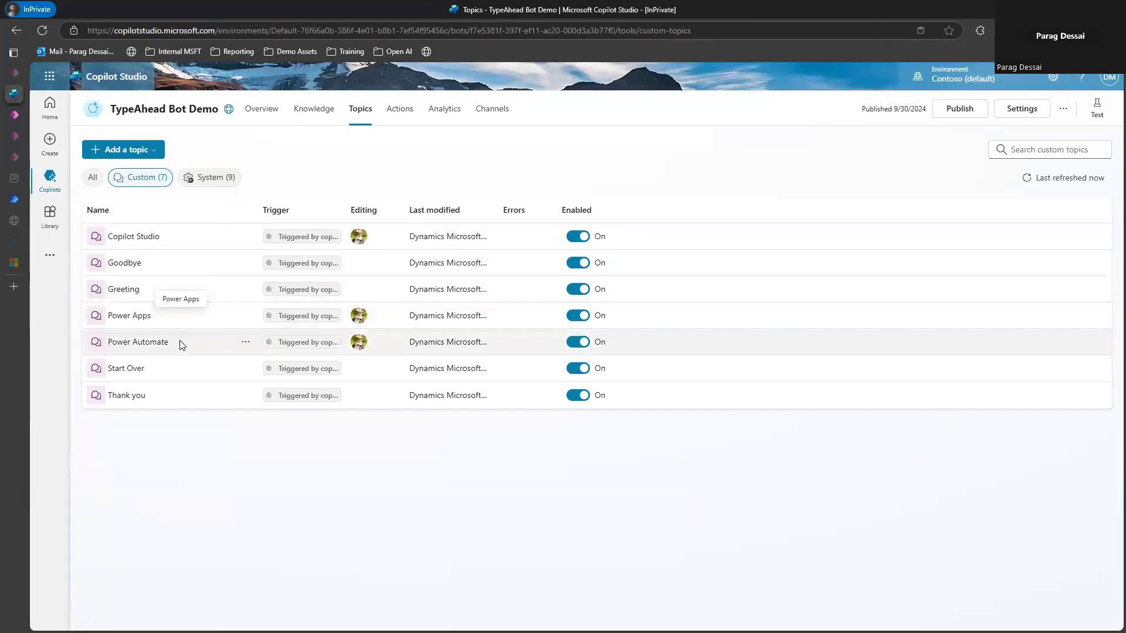
mouse_move(295, 463)
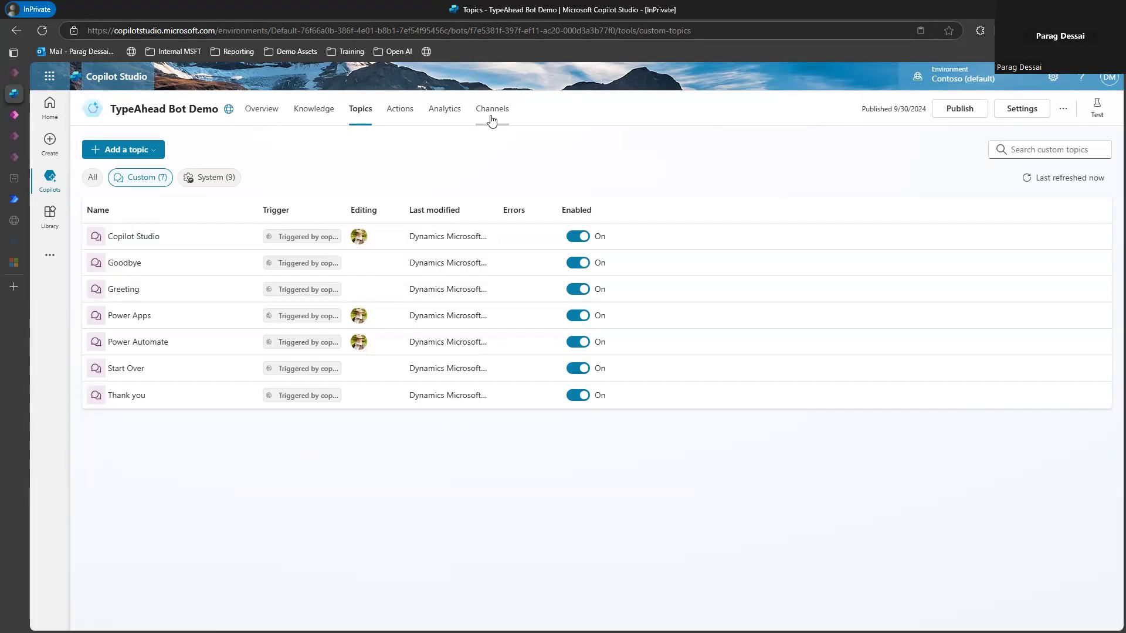
mouse_move(1067, 120)
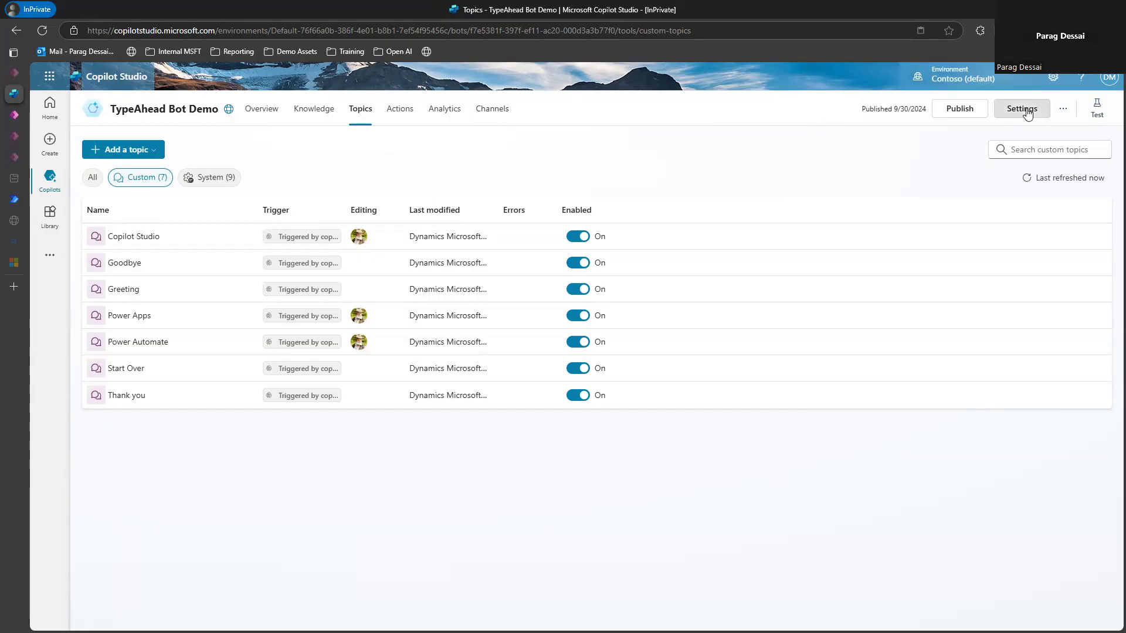
Browse the bot settings — Generative AI, Security — and land on Copilot details for TypeAhead Bot Demo.
left_click(1021, 108)
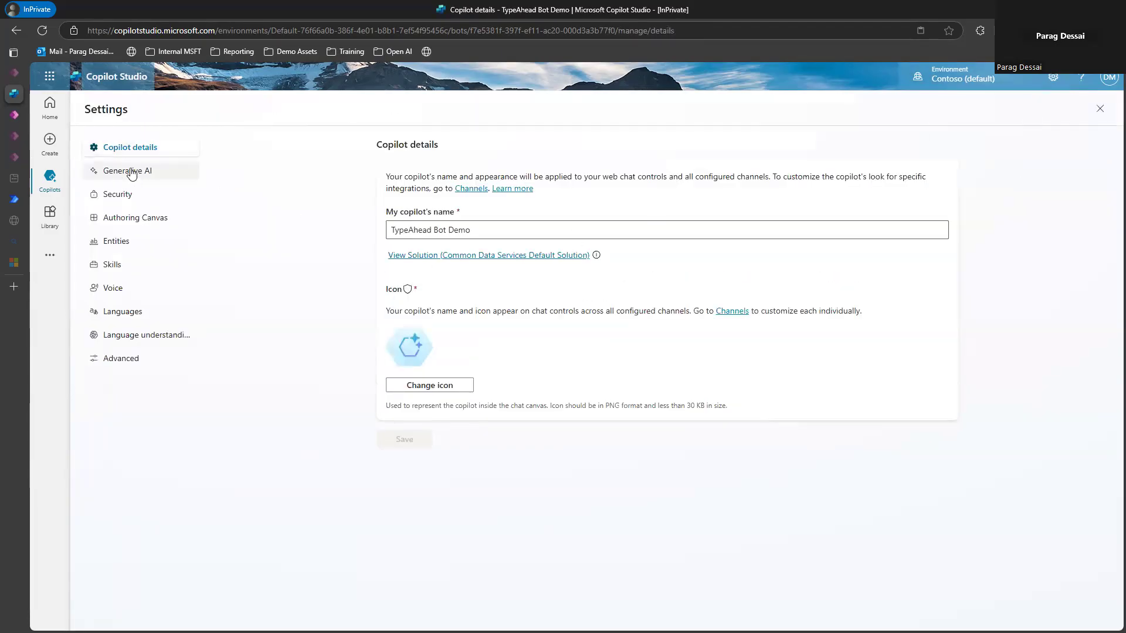
left_click(126, 170)
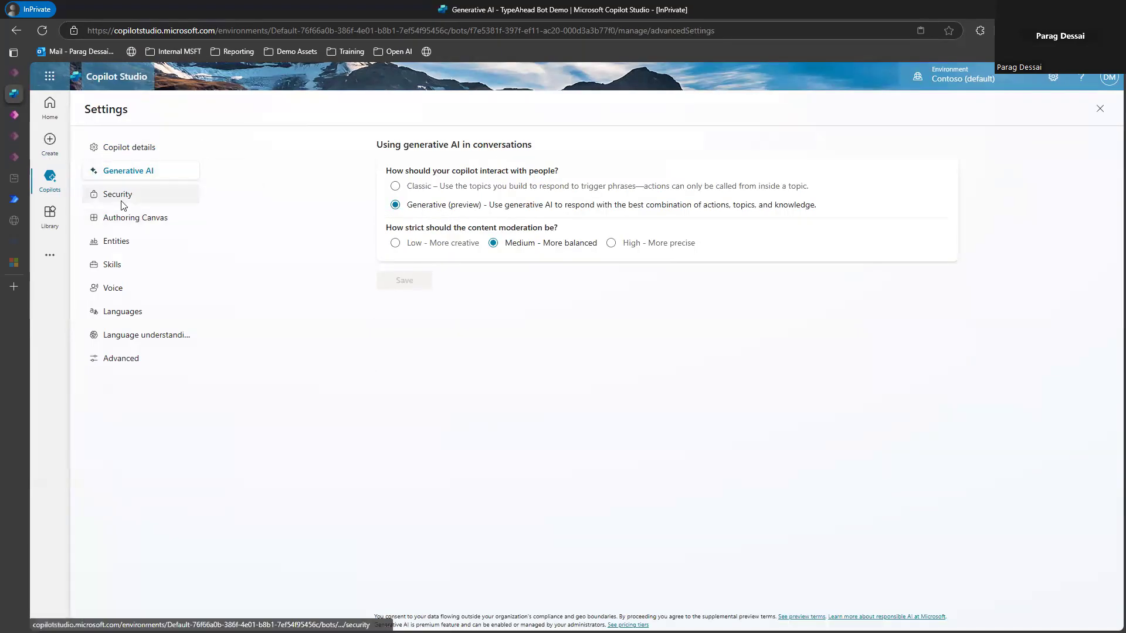
left_click(117, 193)
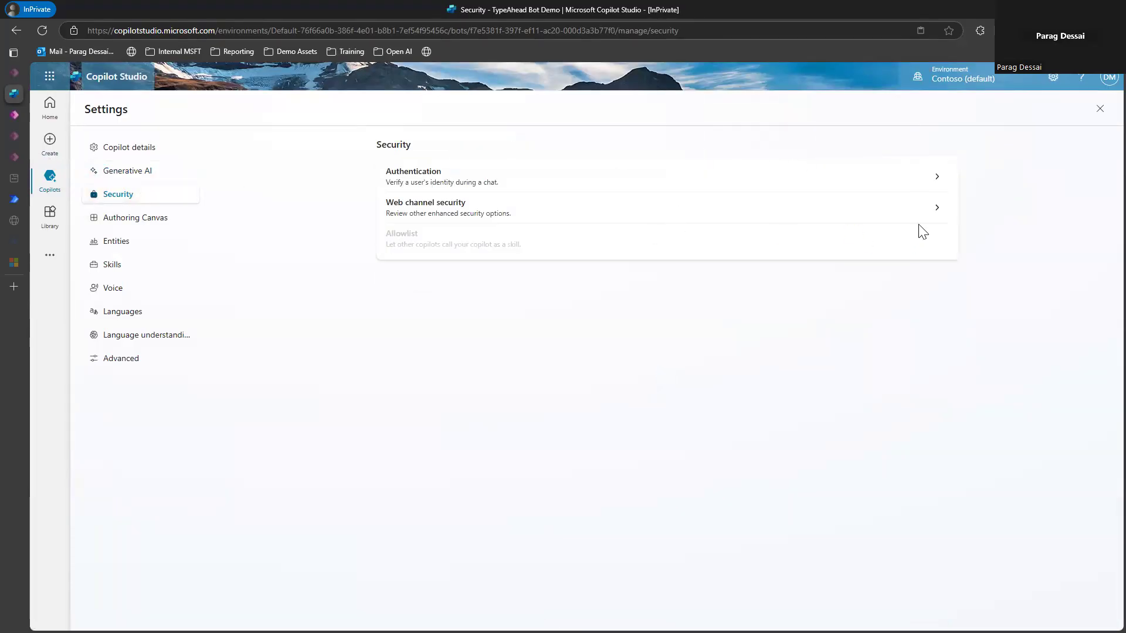
mouse_move(971, 328)
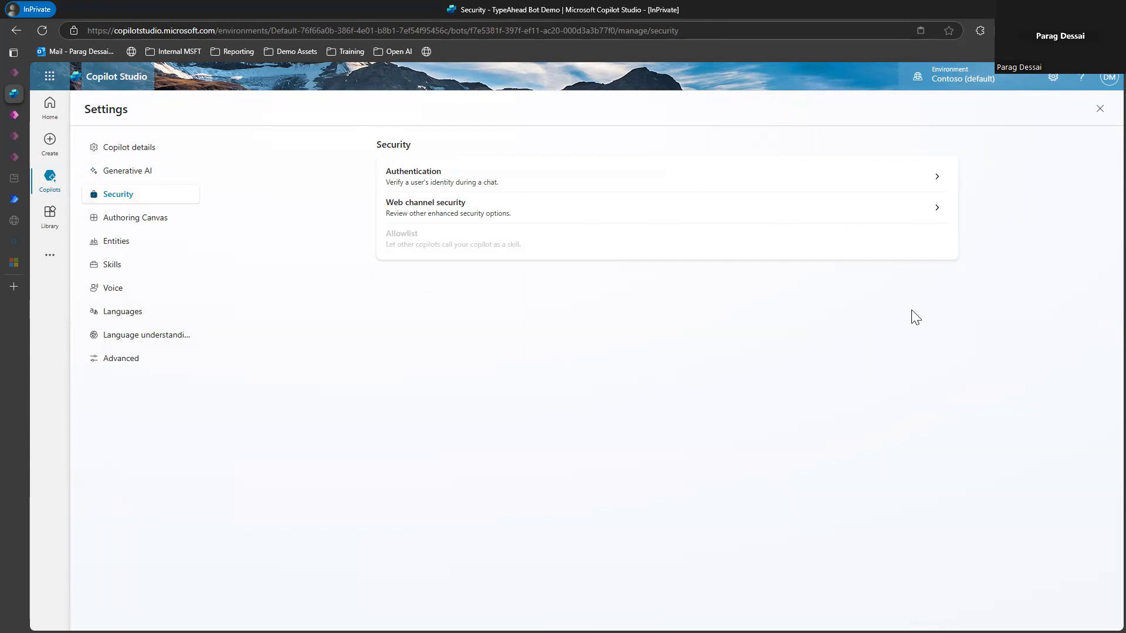
mouse_move(62, 153)
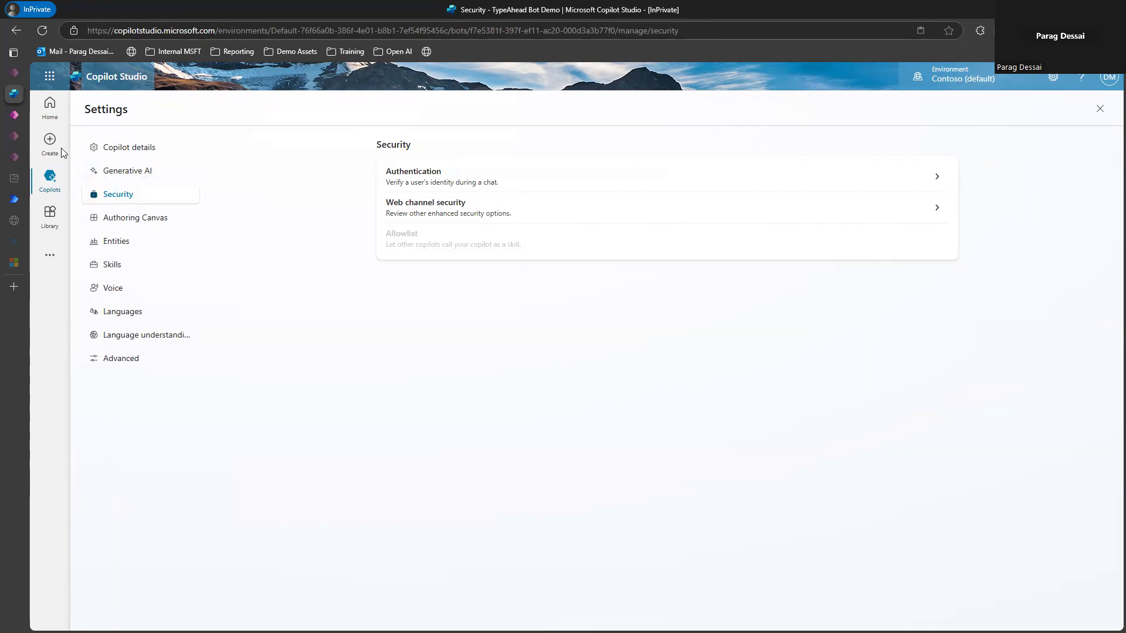
left_click(130, 148)
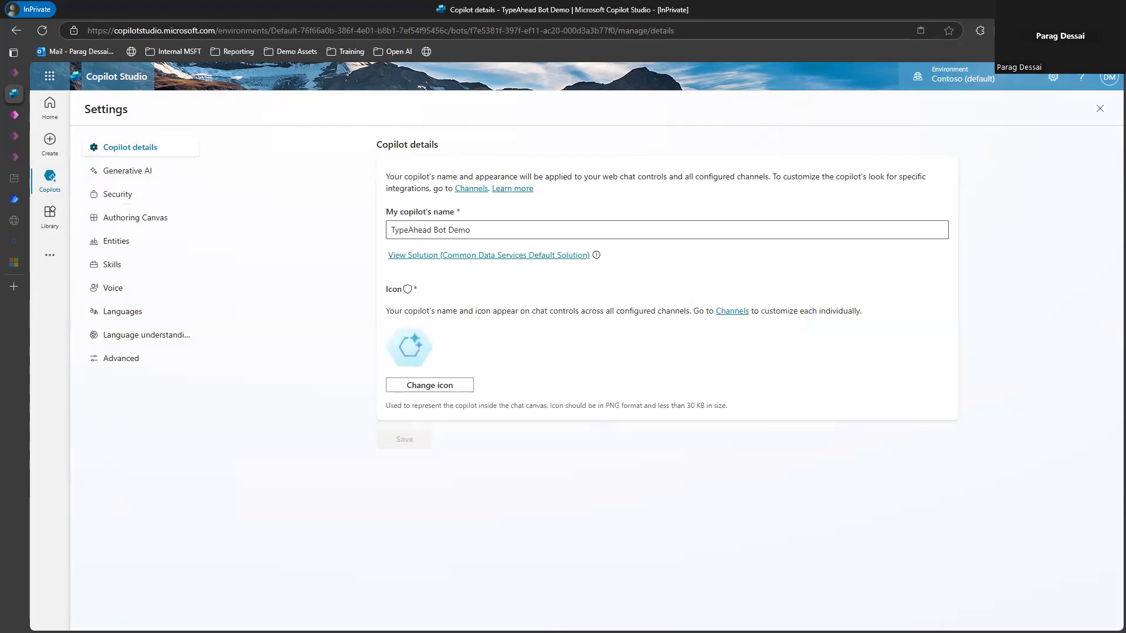
mouse_move(58, 361)
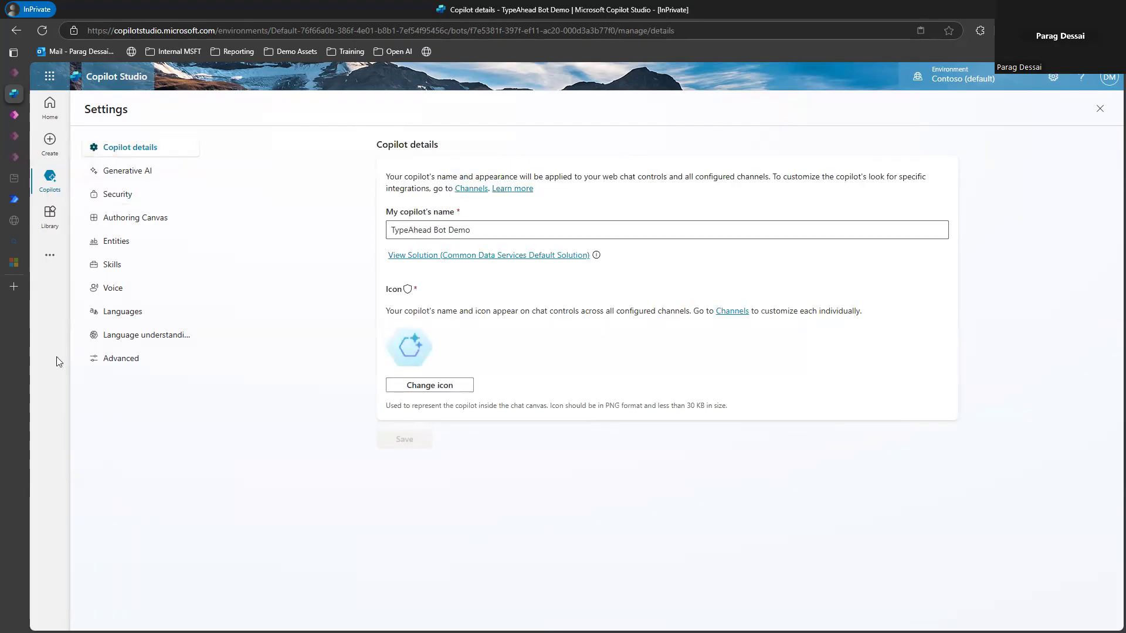